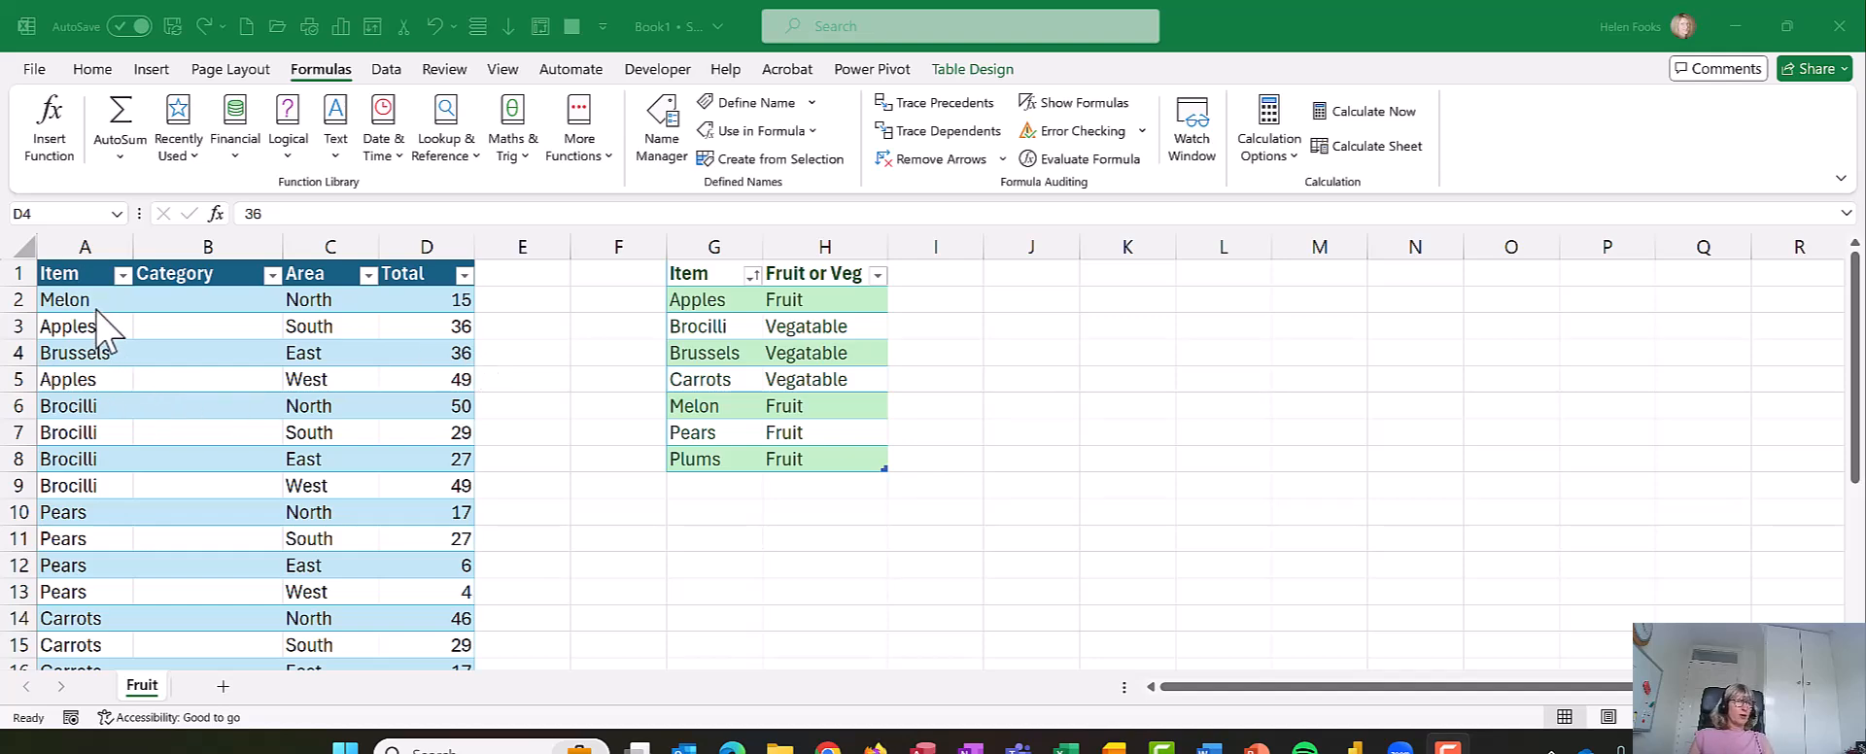
Step: Pick Carrots from the validation list to replace Melon in the first Item cell
click(206, 299)
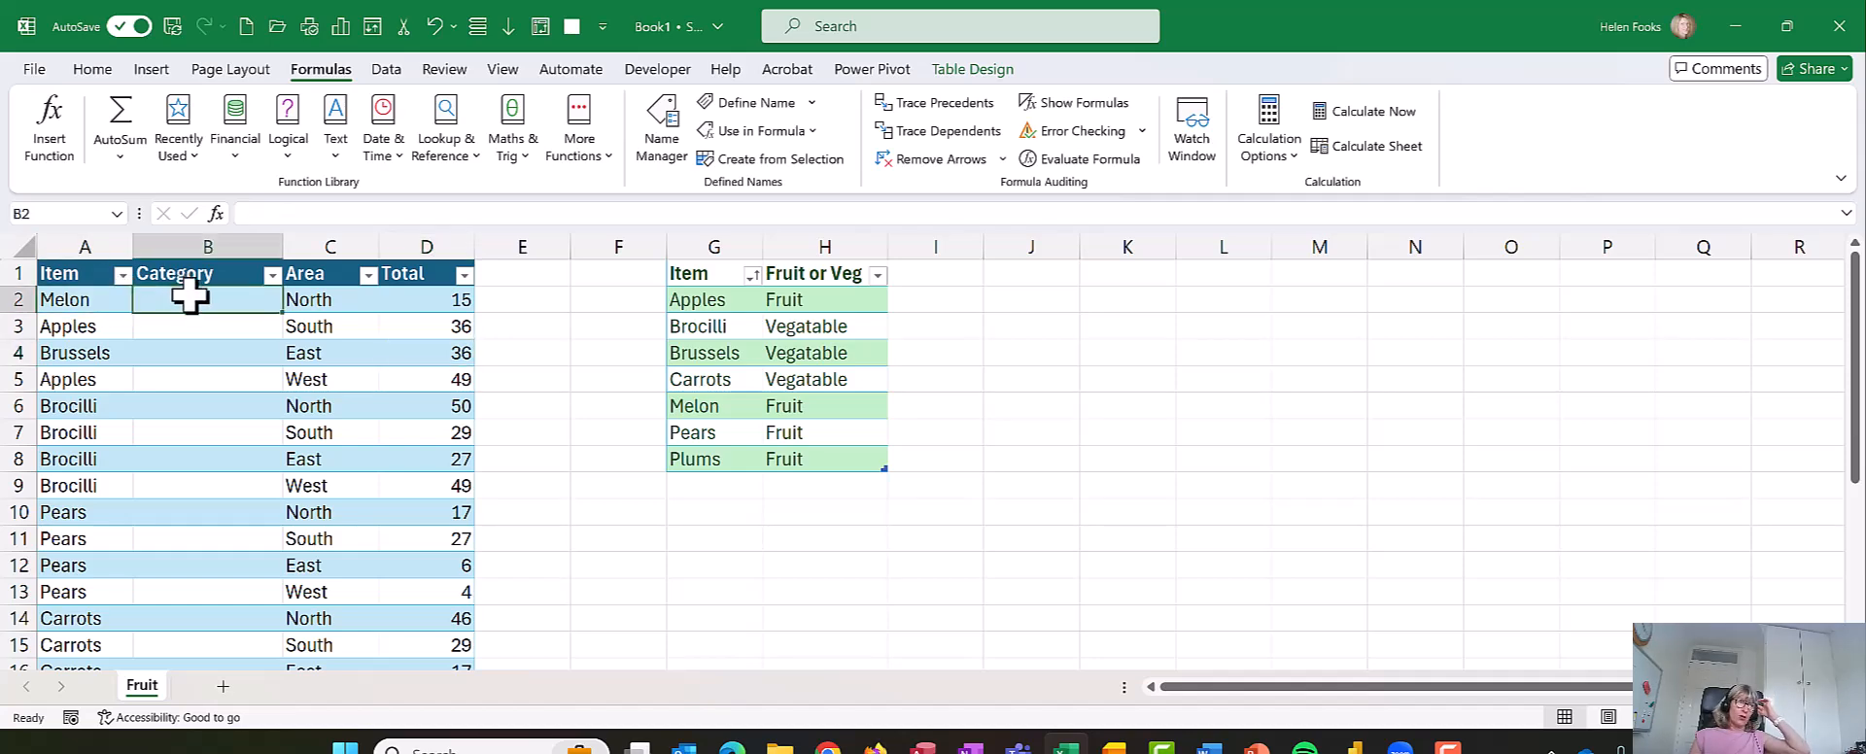
click(81, 300)
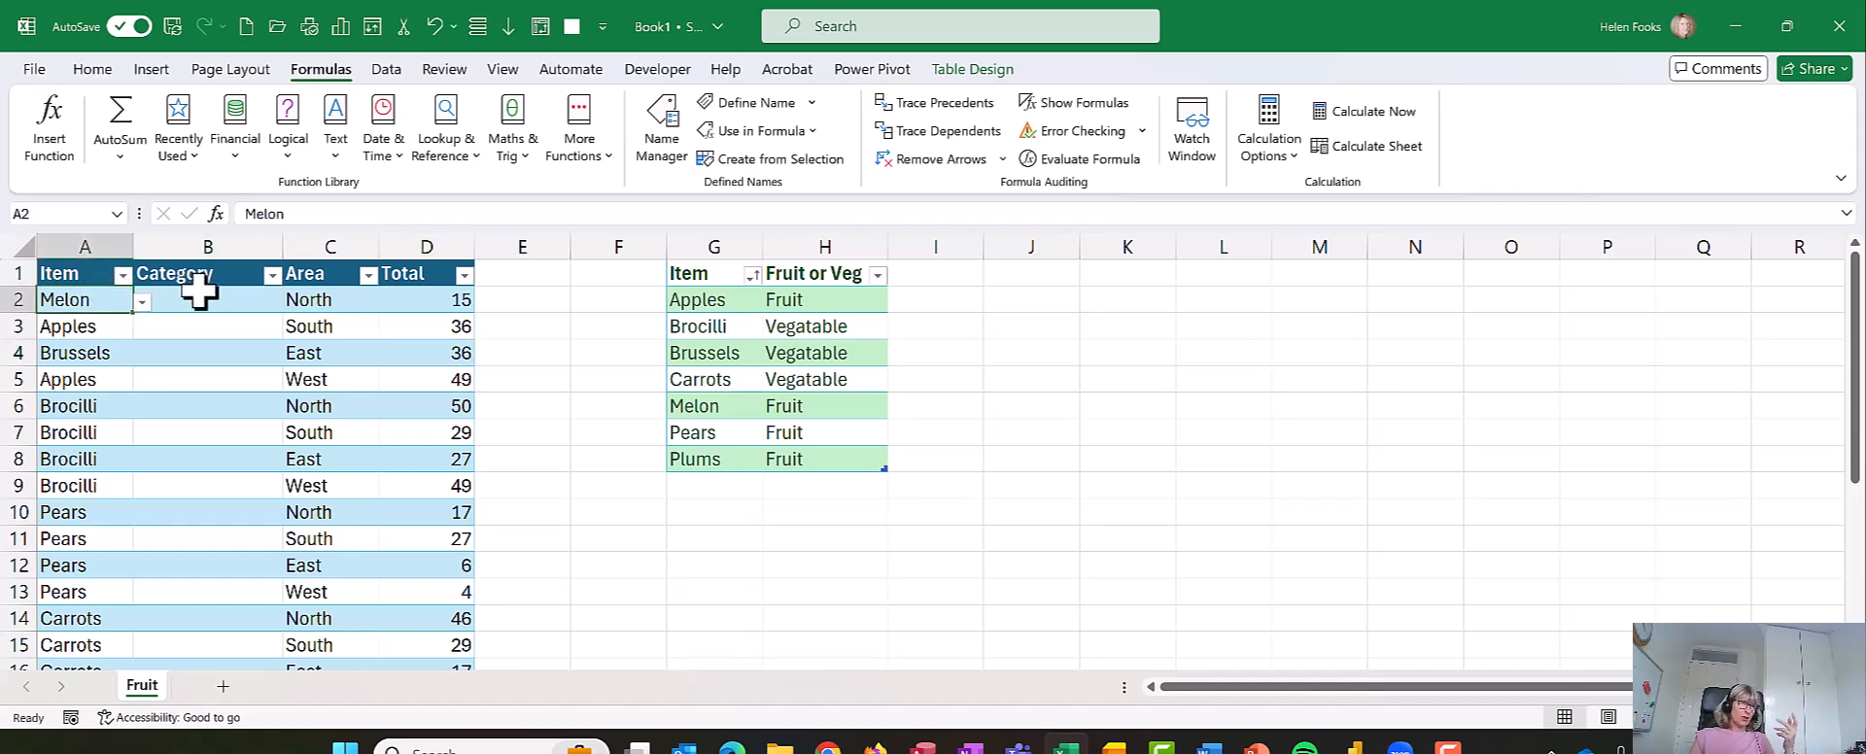
mouse_move(146, 321)
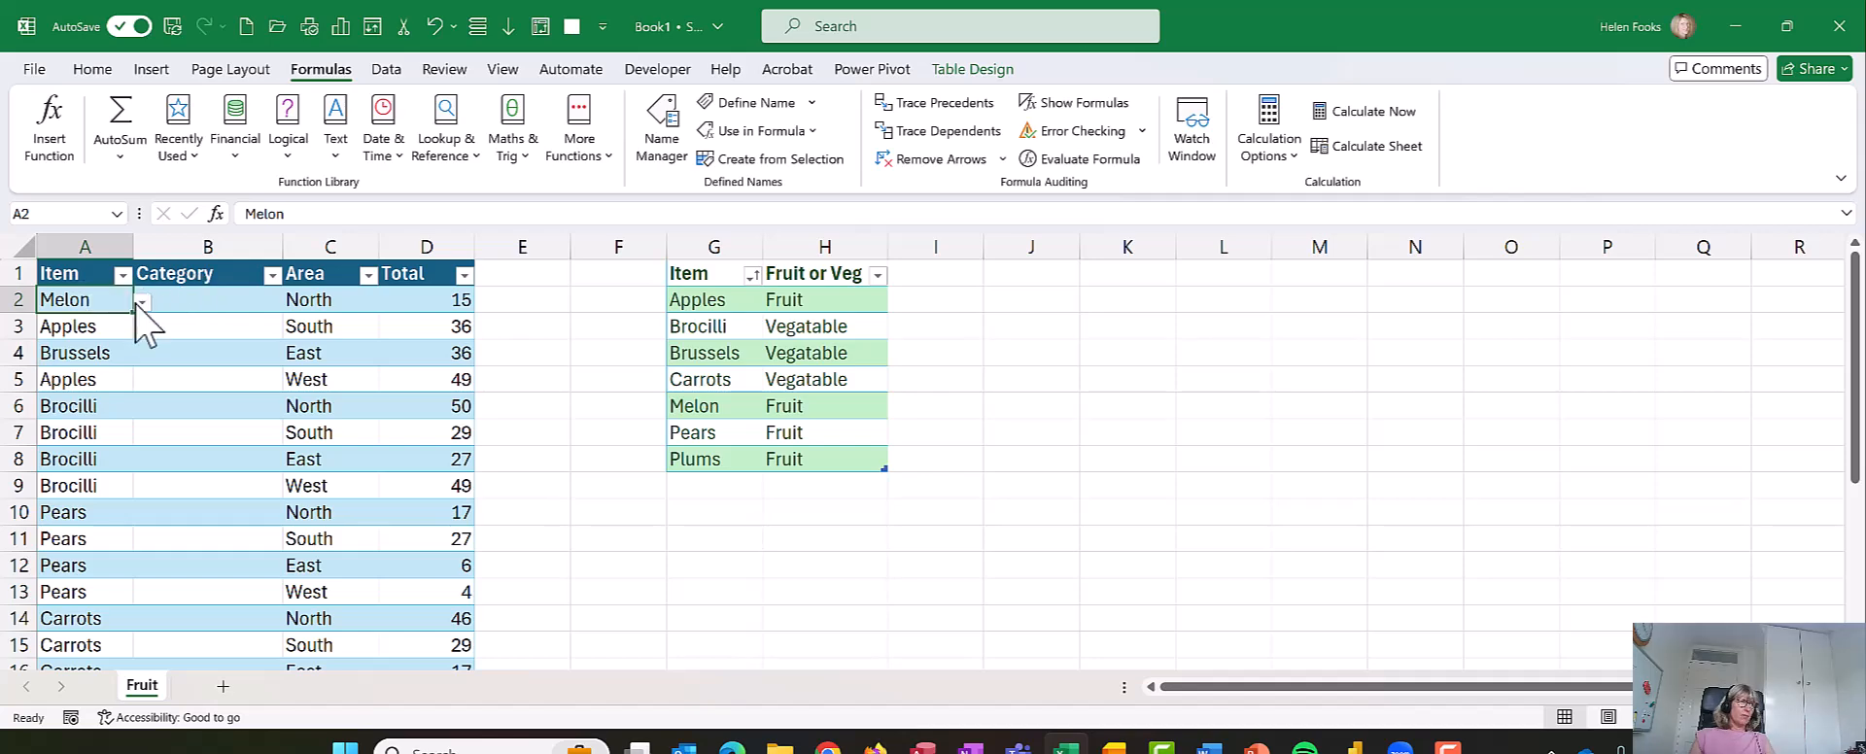
click(138, 299)
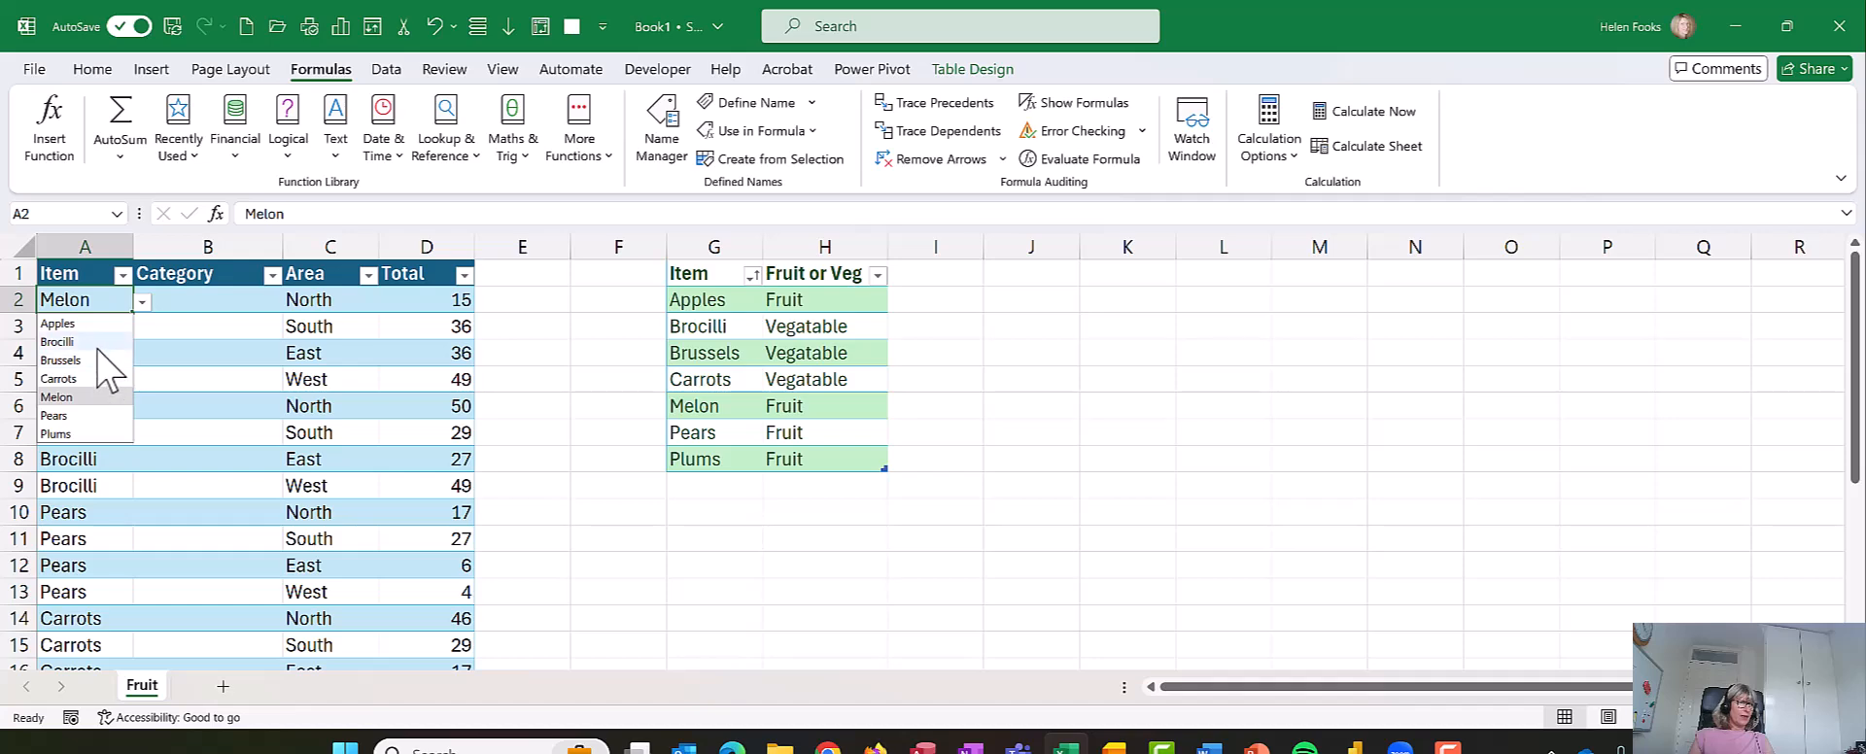
mouse_move(101, 388)
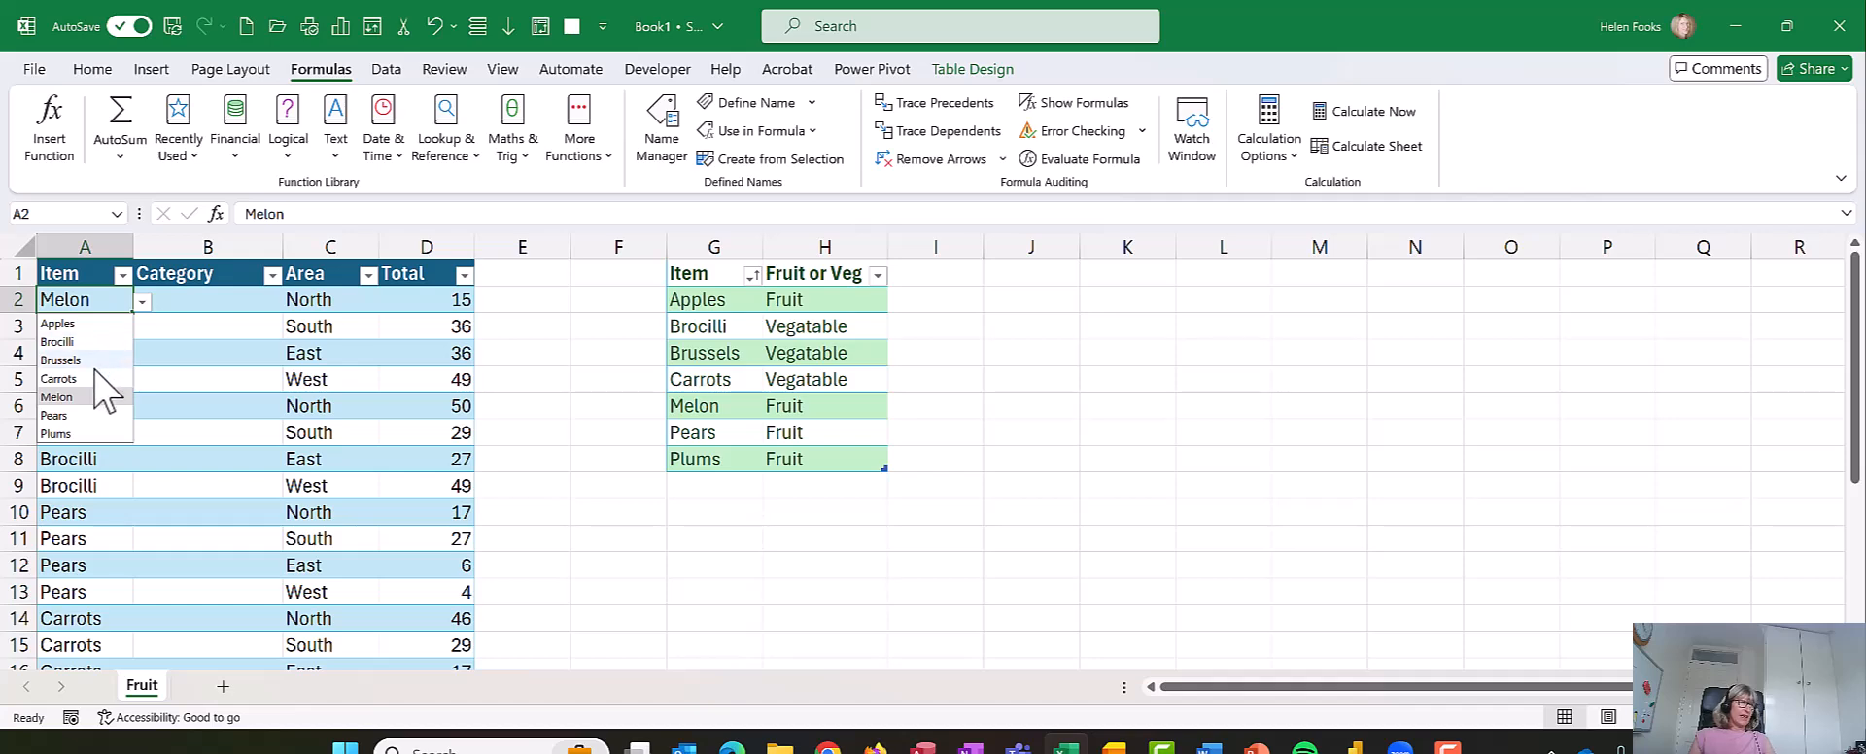
click(58, 379)
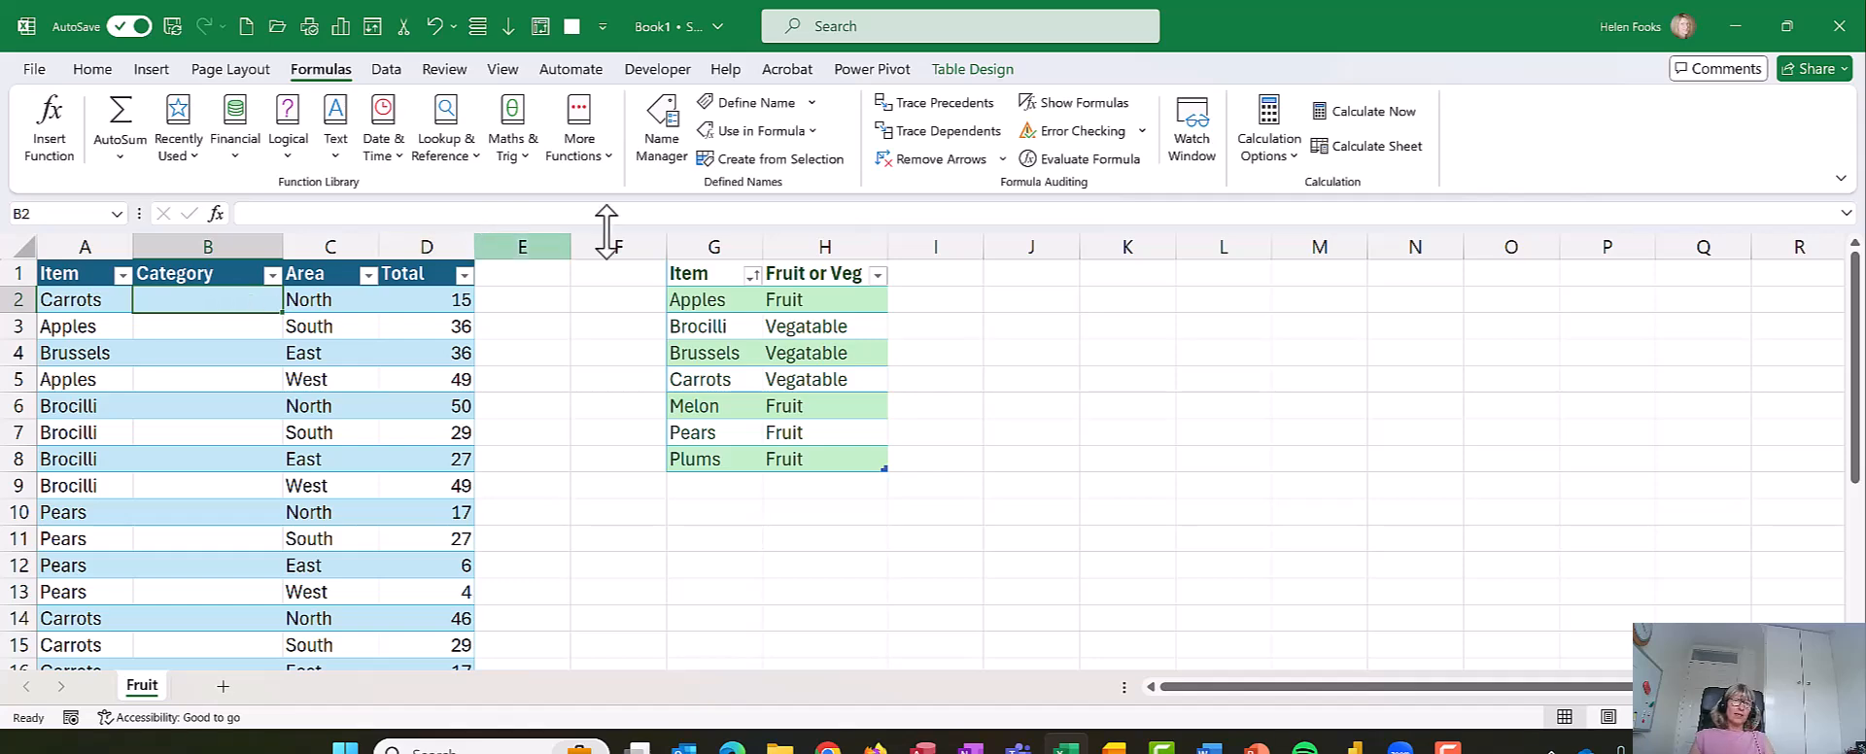
mouse_move(1711, 292)
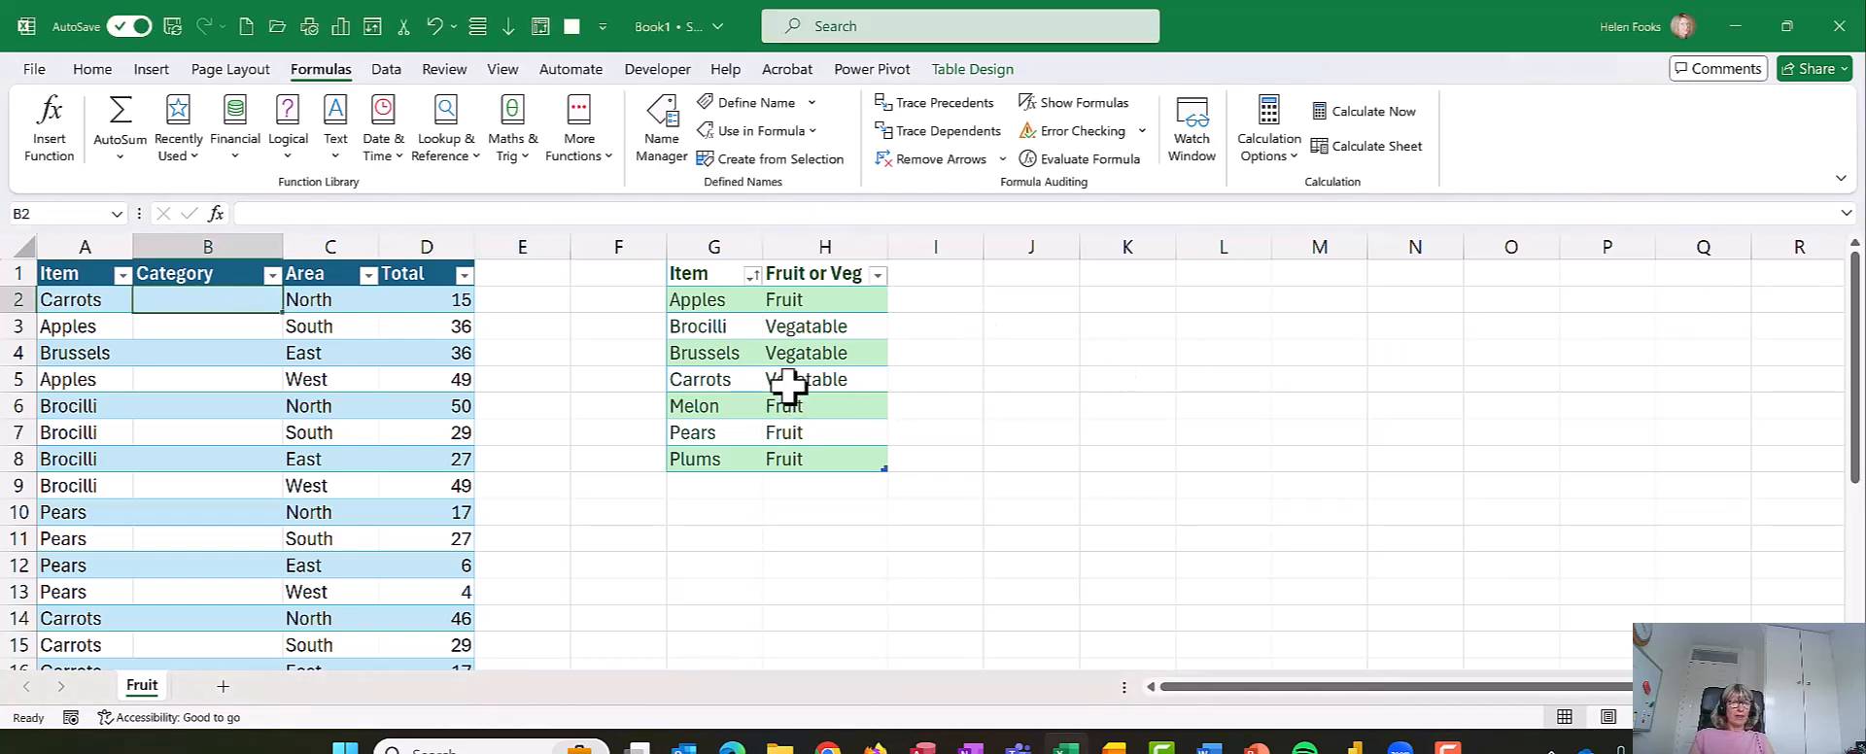
click(824, 379)
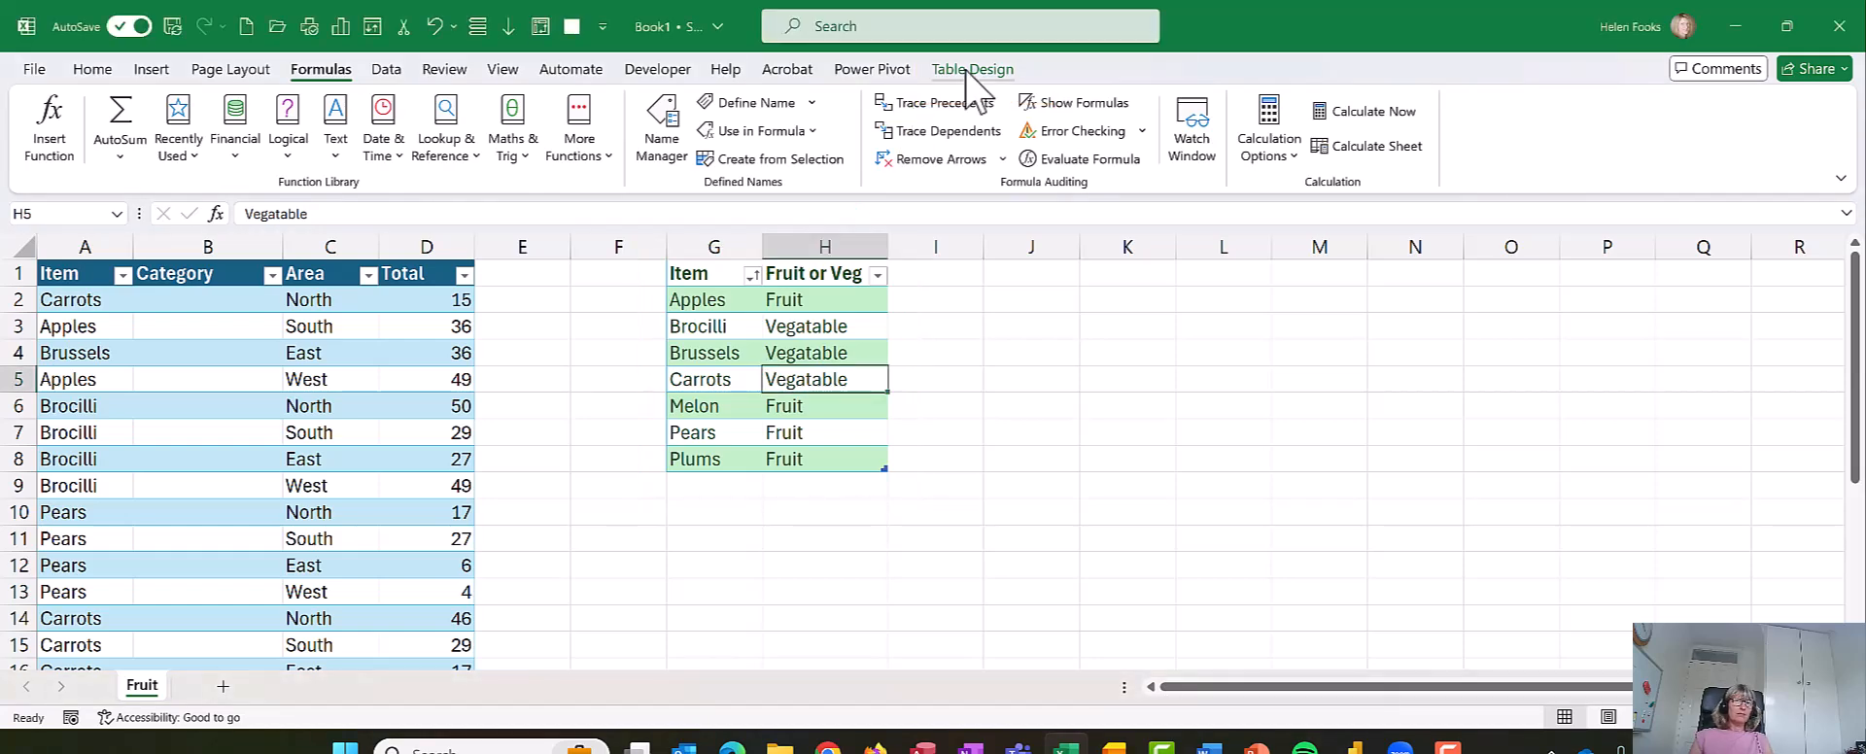
Step: Enter tblsales as the table name in the Table Design settings
click(972, 68)
text(tbl)
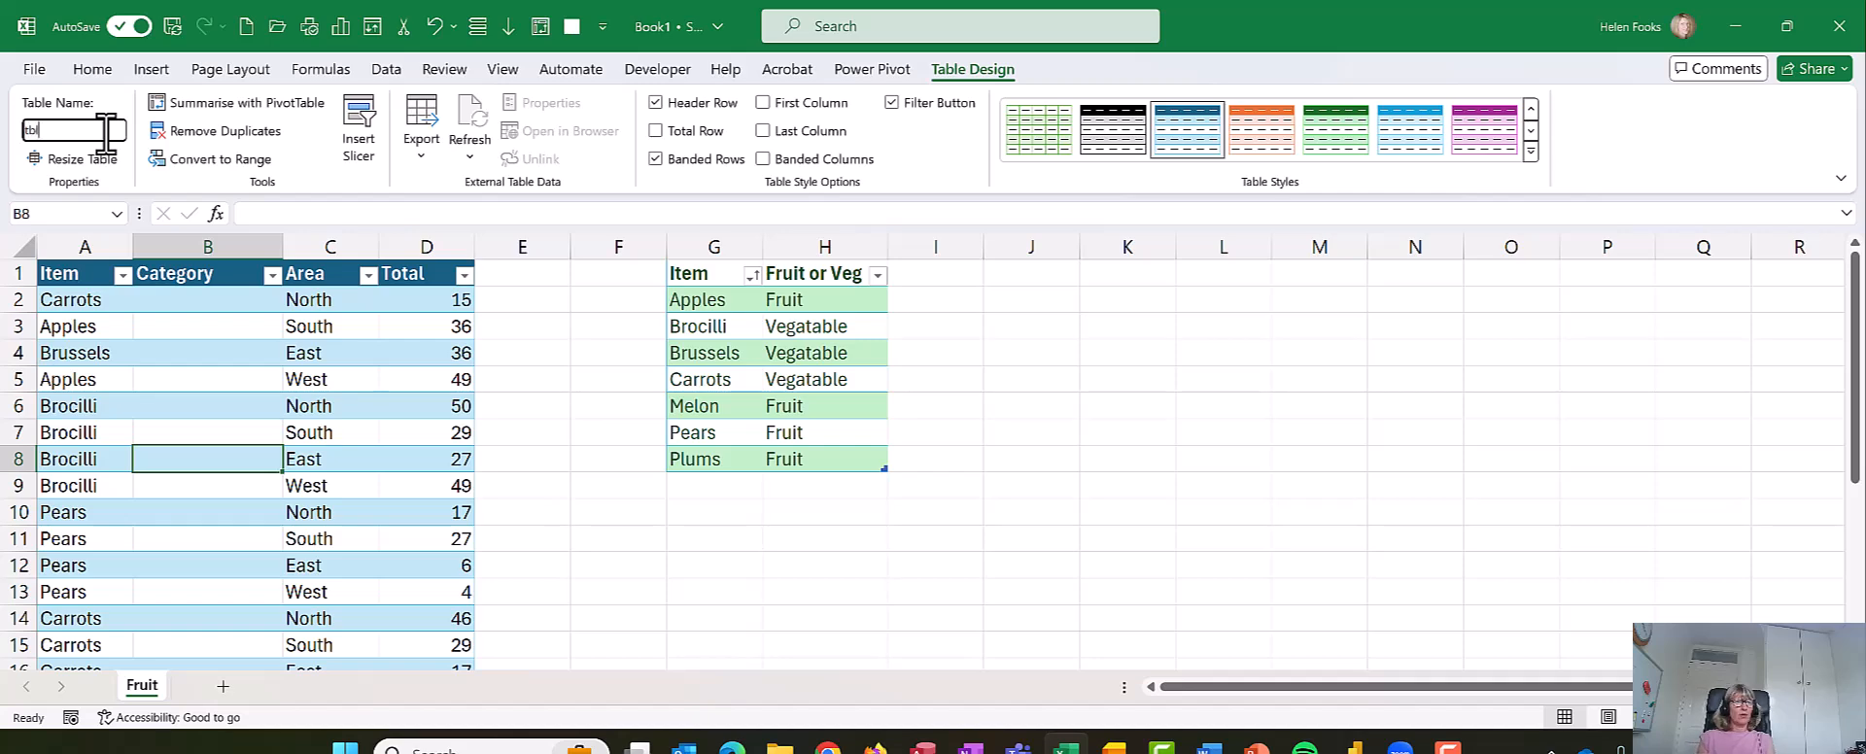
text(sales)
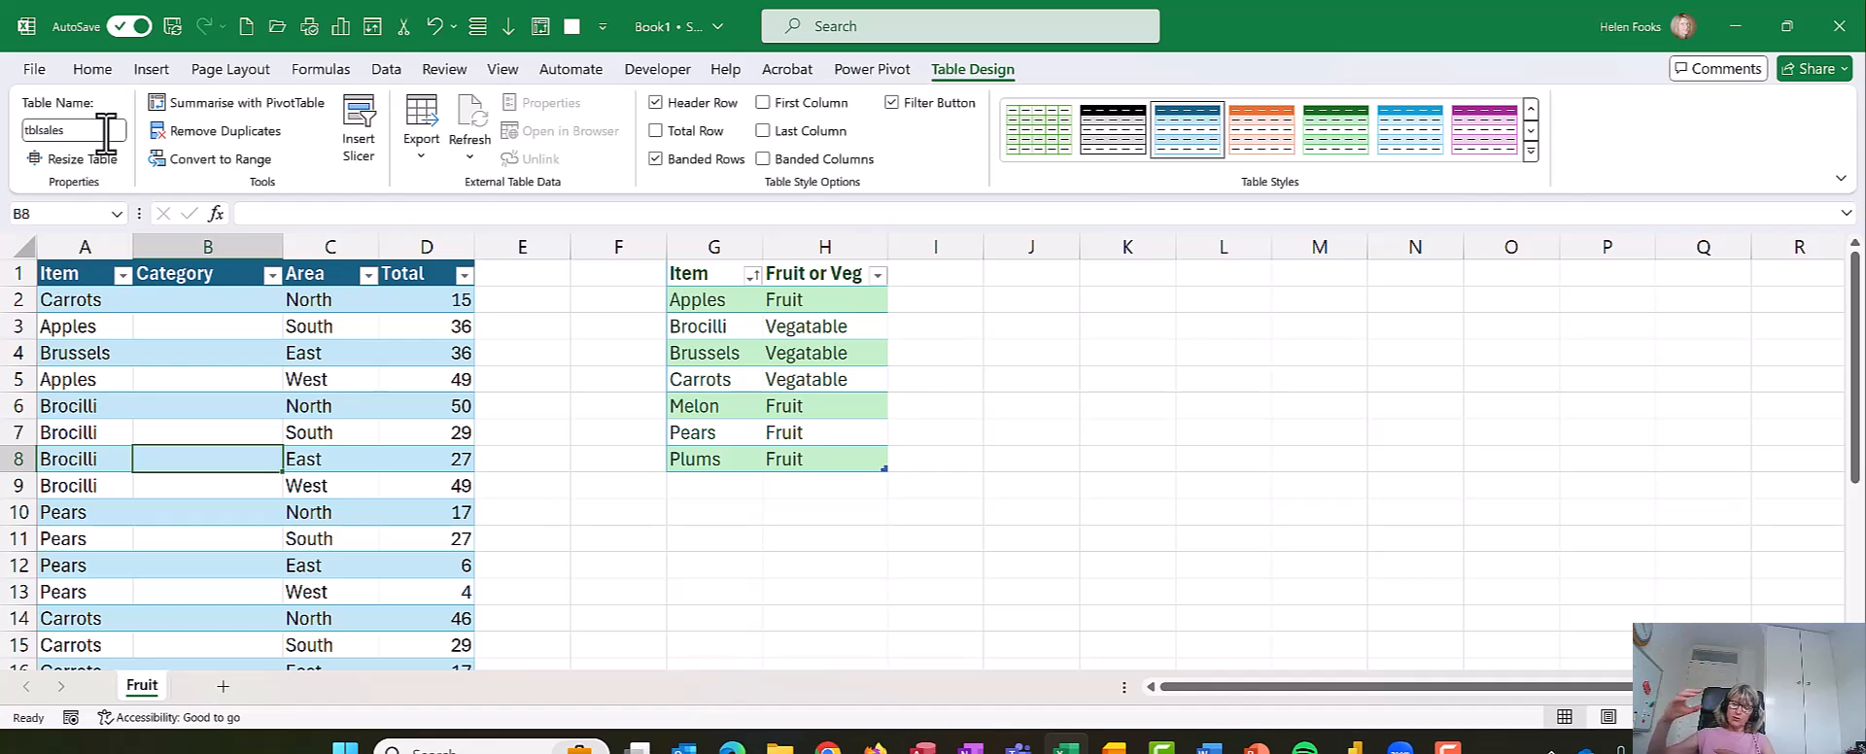
mouse_move(29, 47)
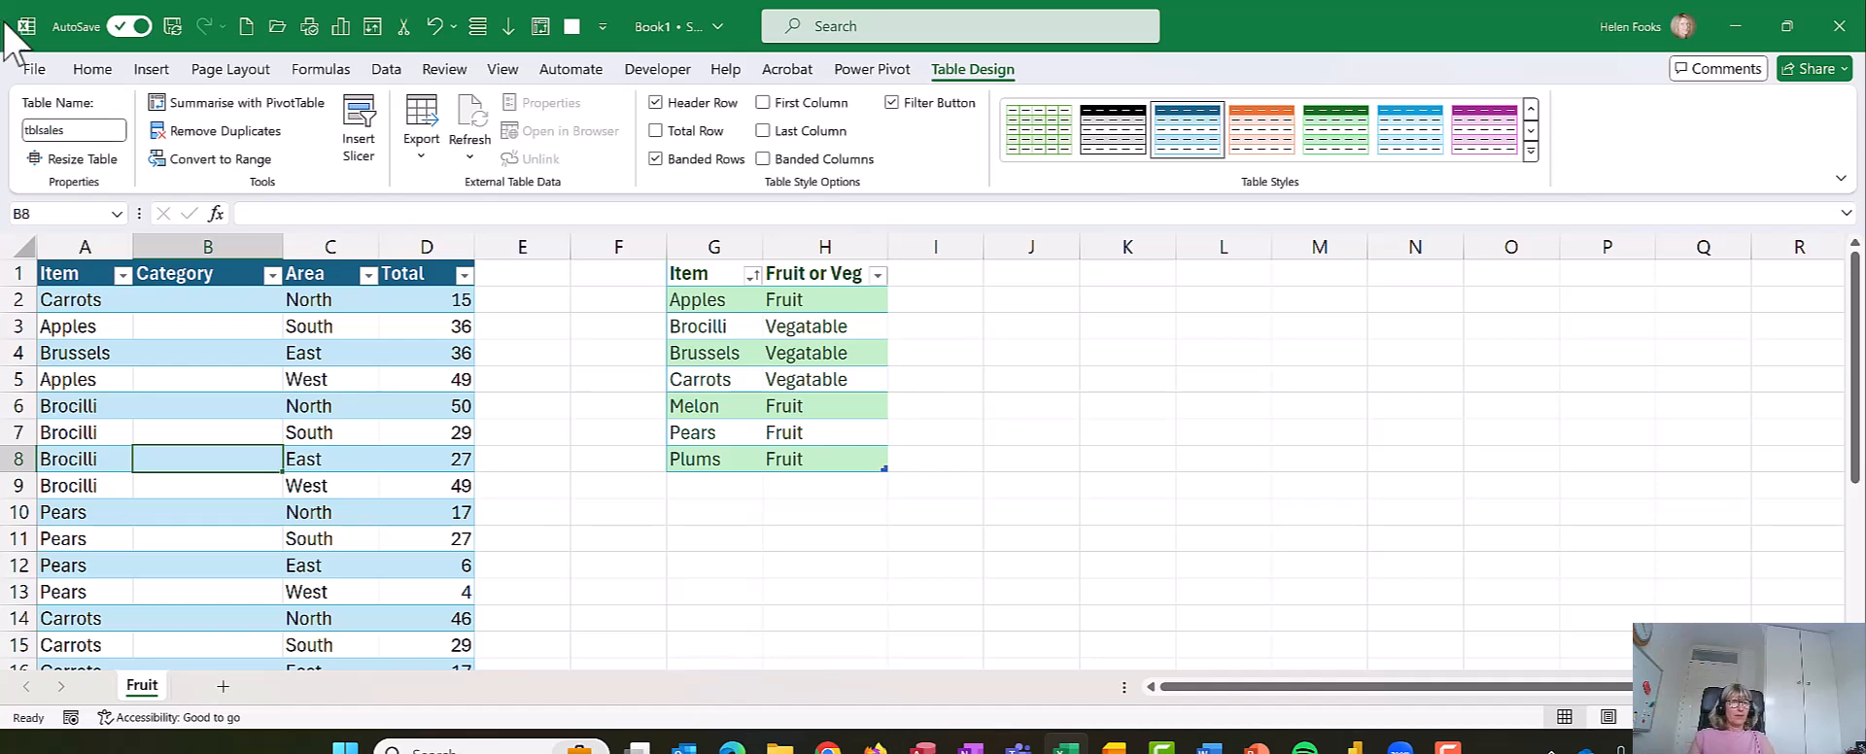
click(206, 299)
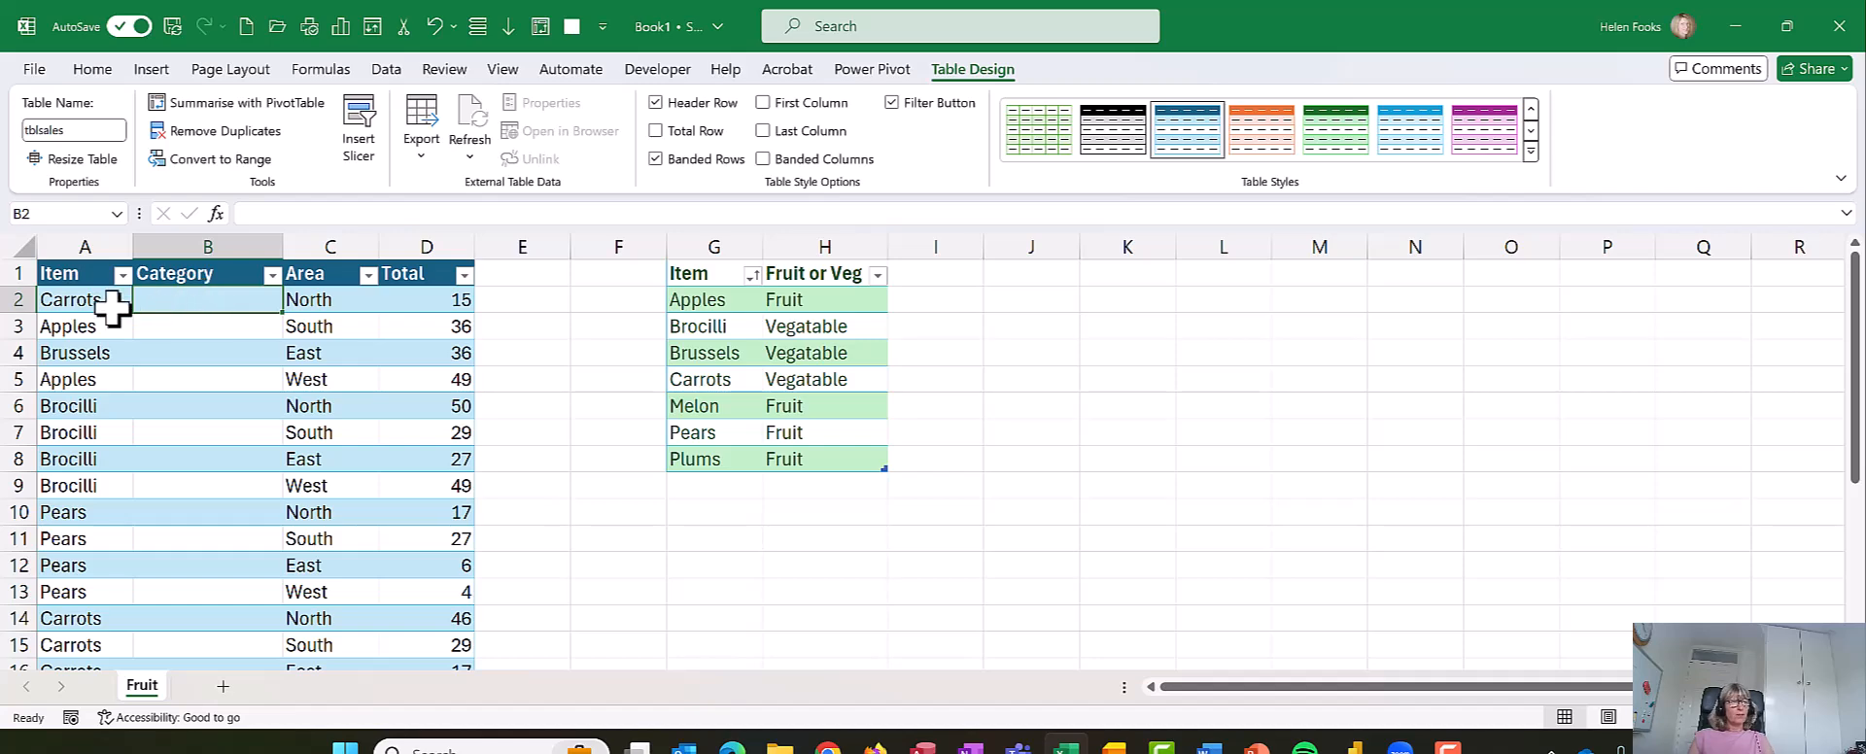
mouse_move(227, 324)
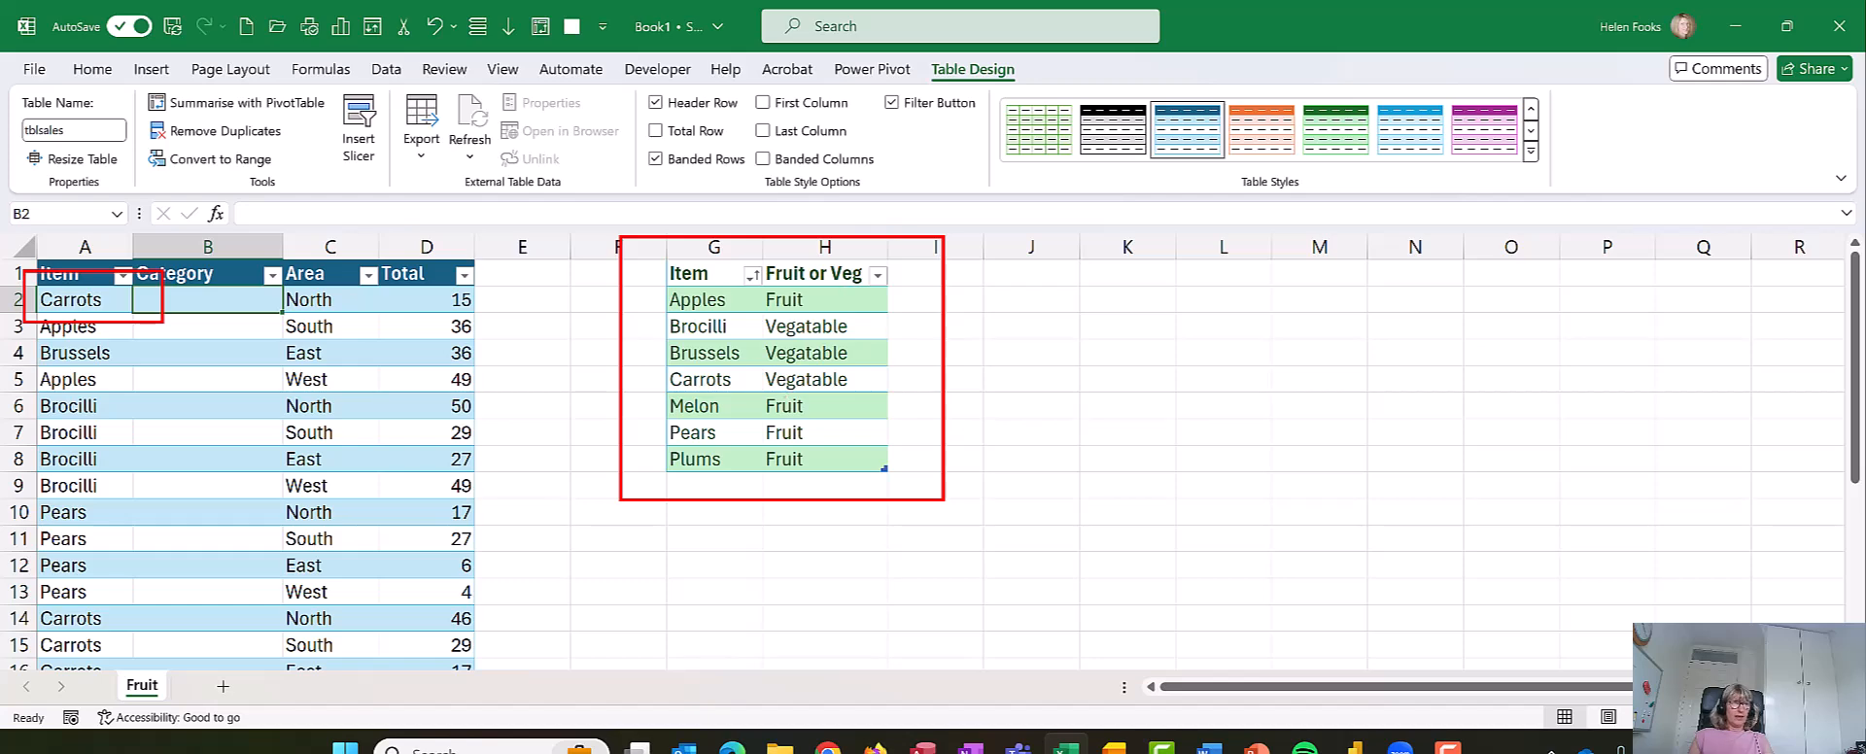
mouse_move(925, 431)
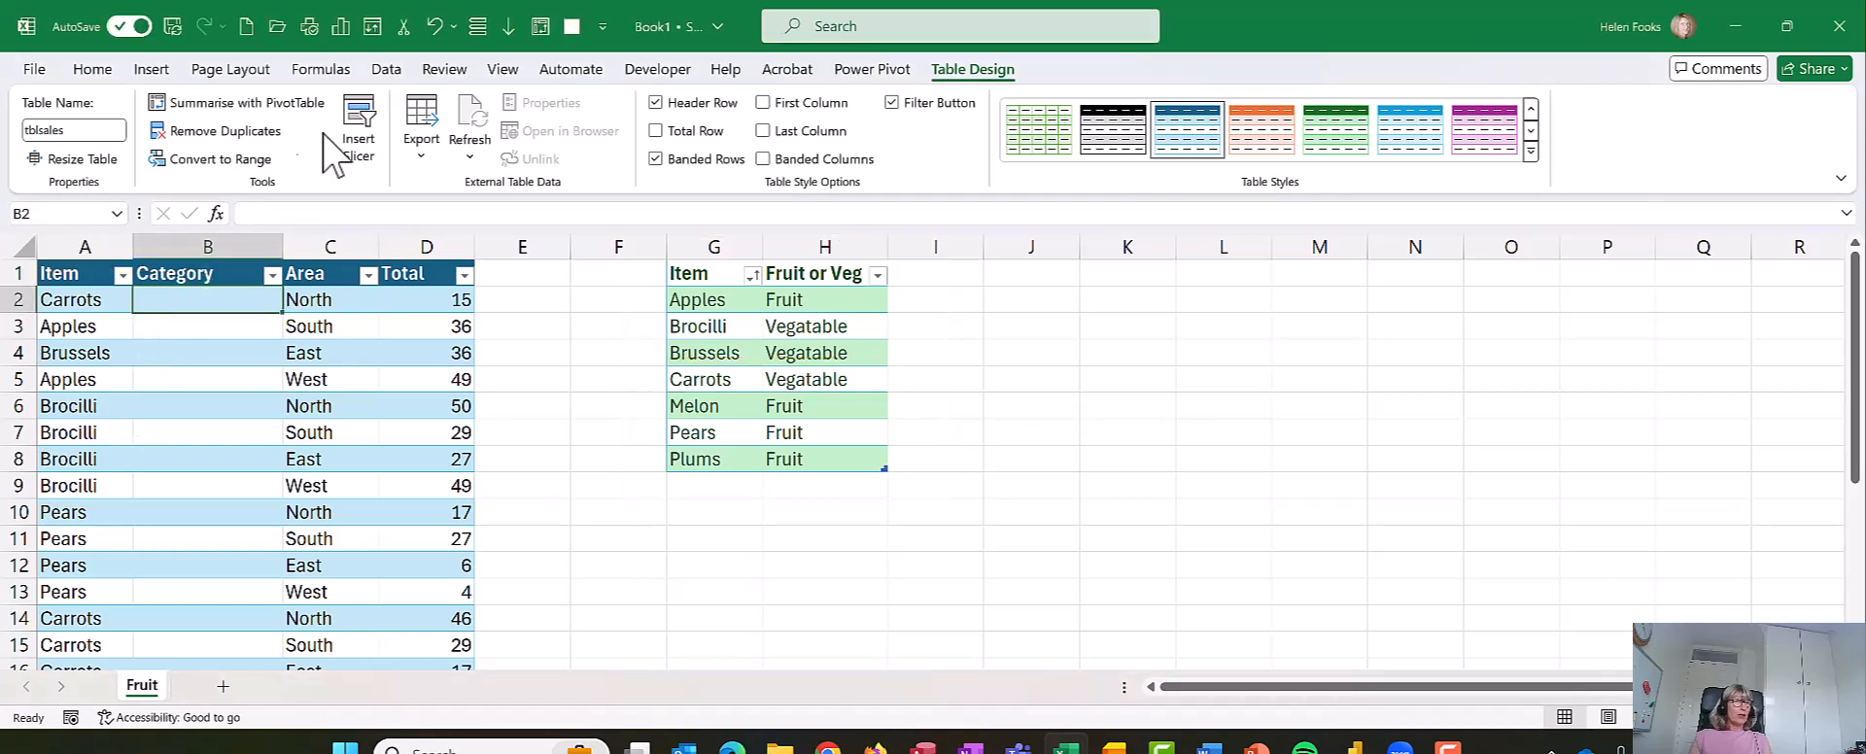
Step: Insert an XLOOKUP function from the Lookup & Reference library into the first Category cell
click(319, 68)
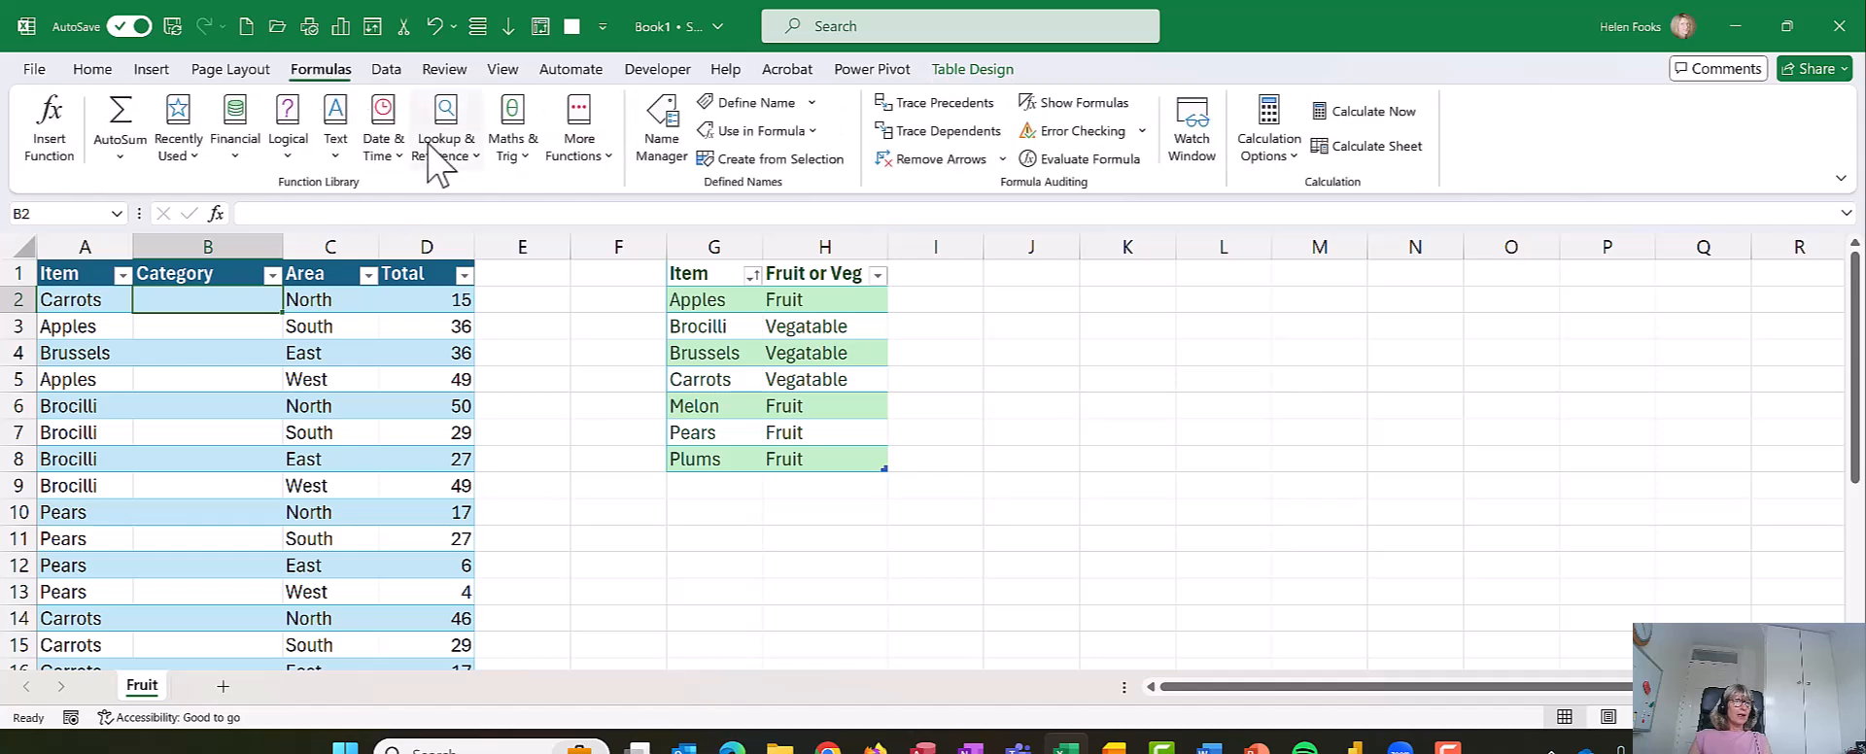
click(445, 127)
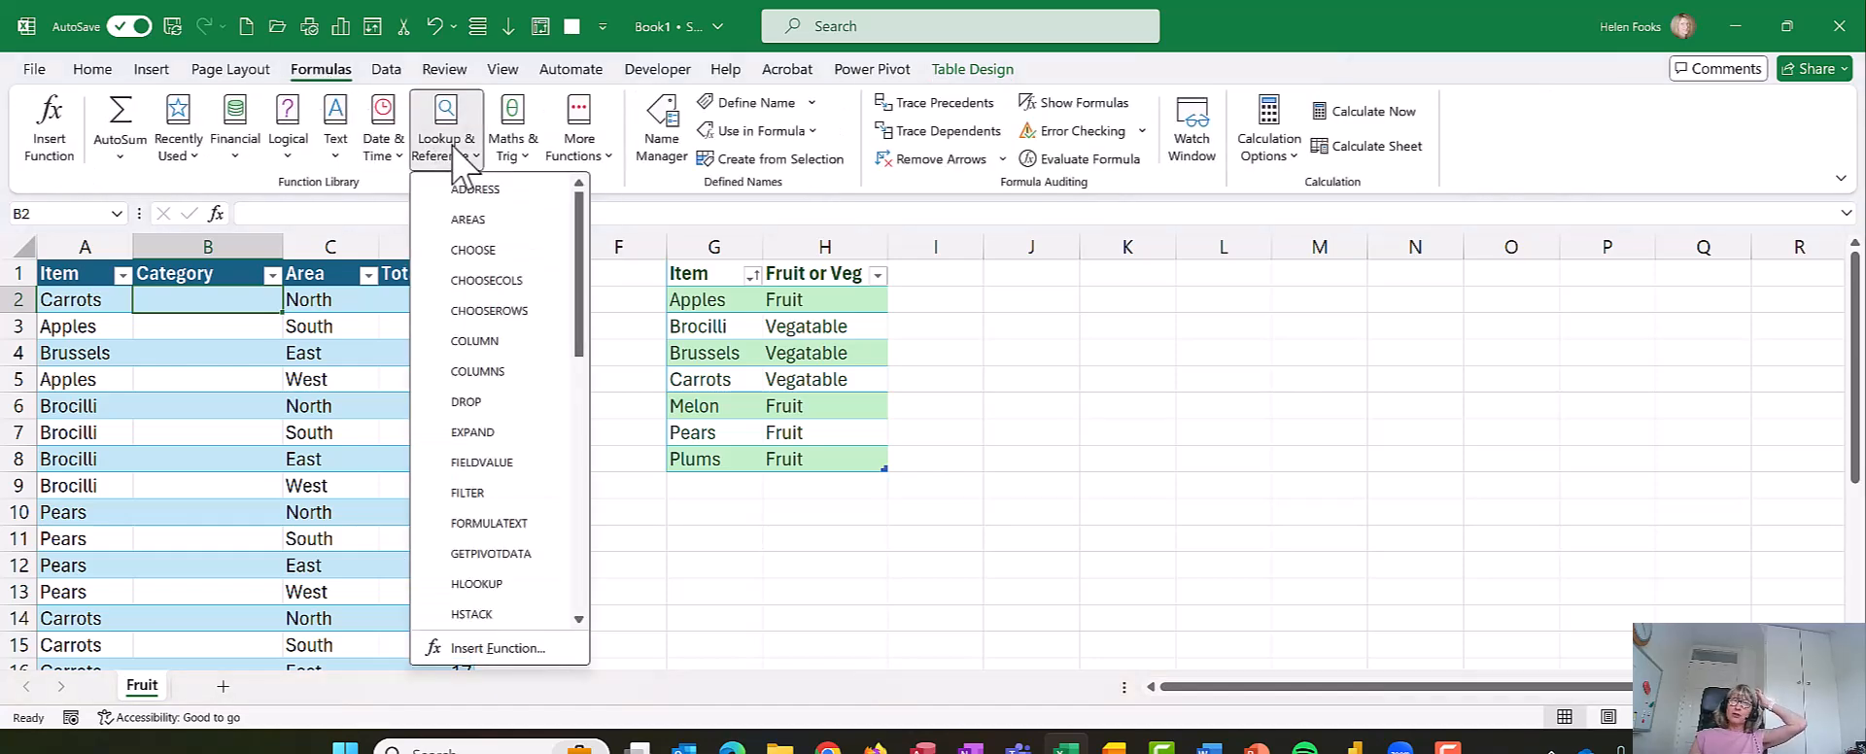
scroll(down, 3)
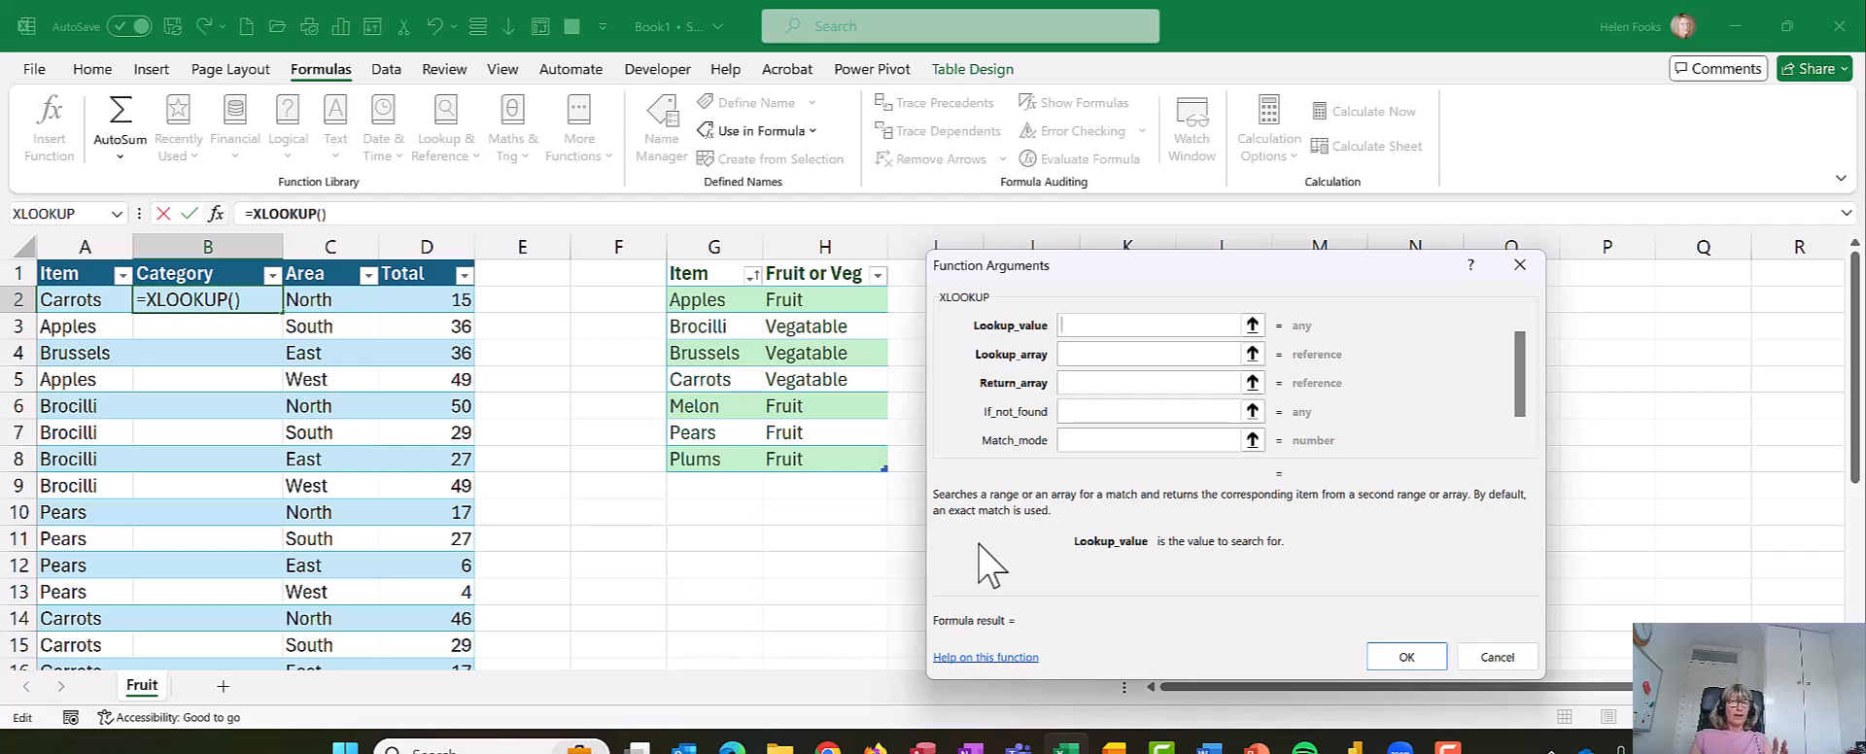
click(1147, 325)
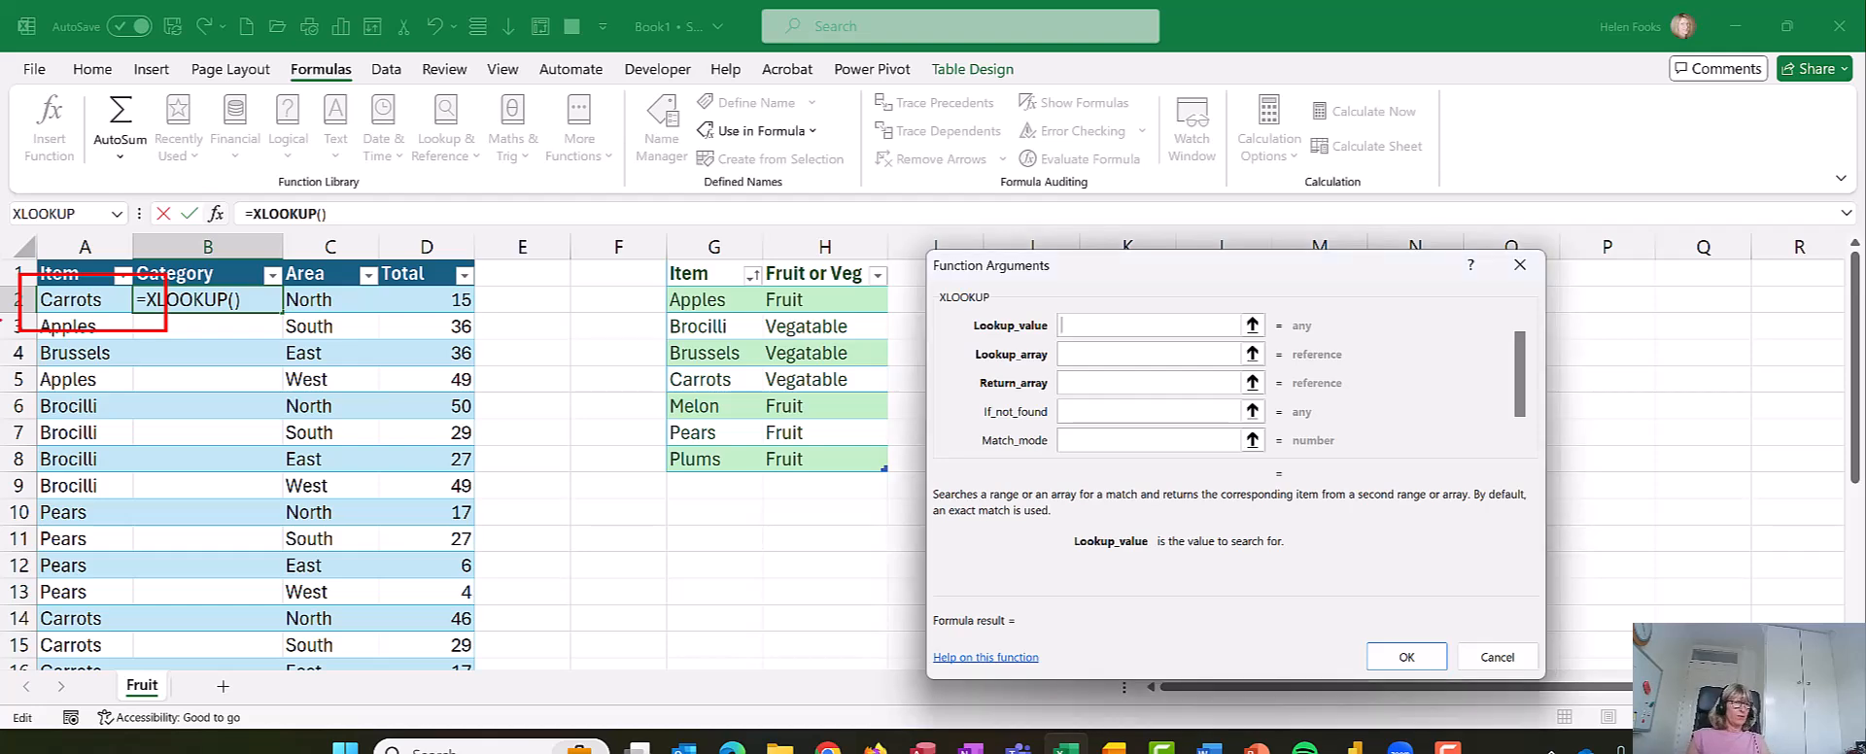
click(70, 299)
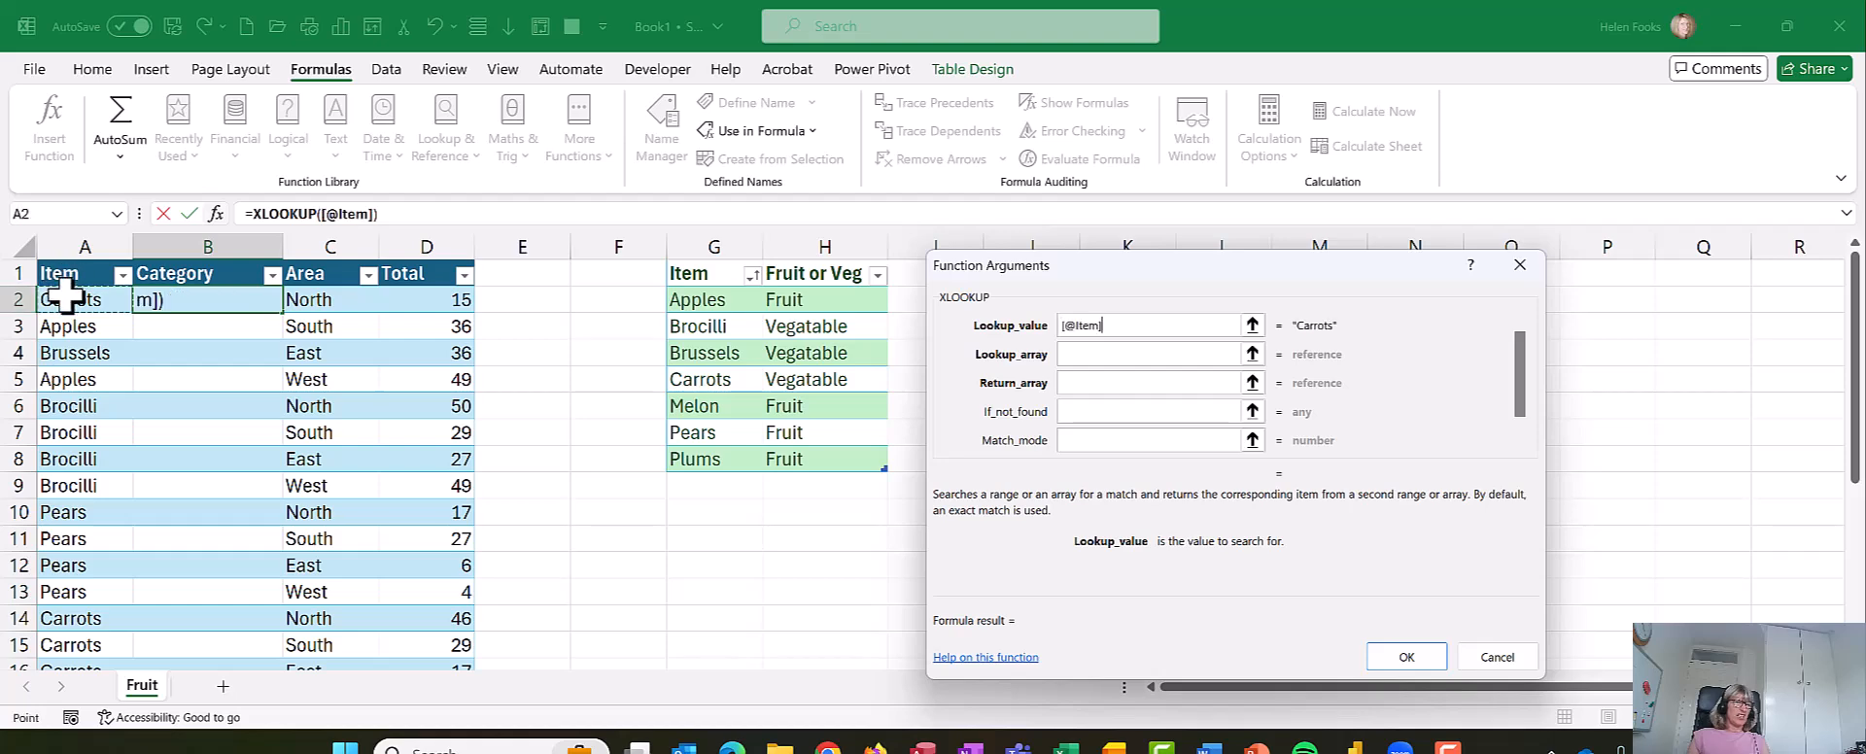
click(1143, 353)
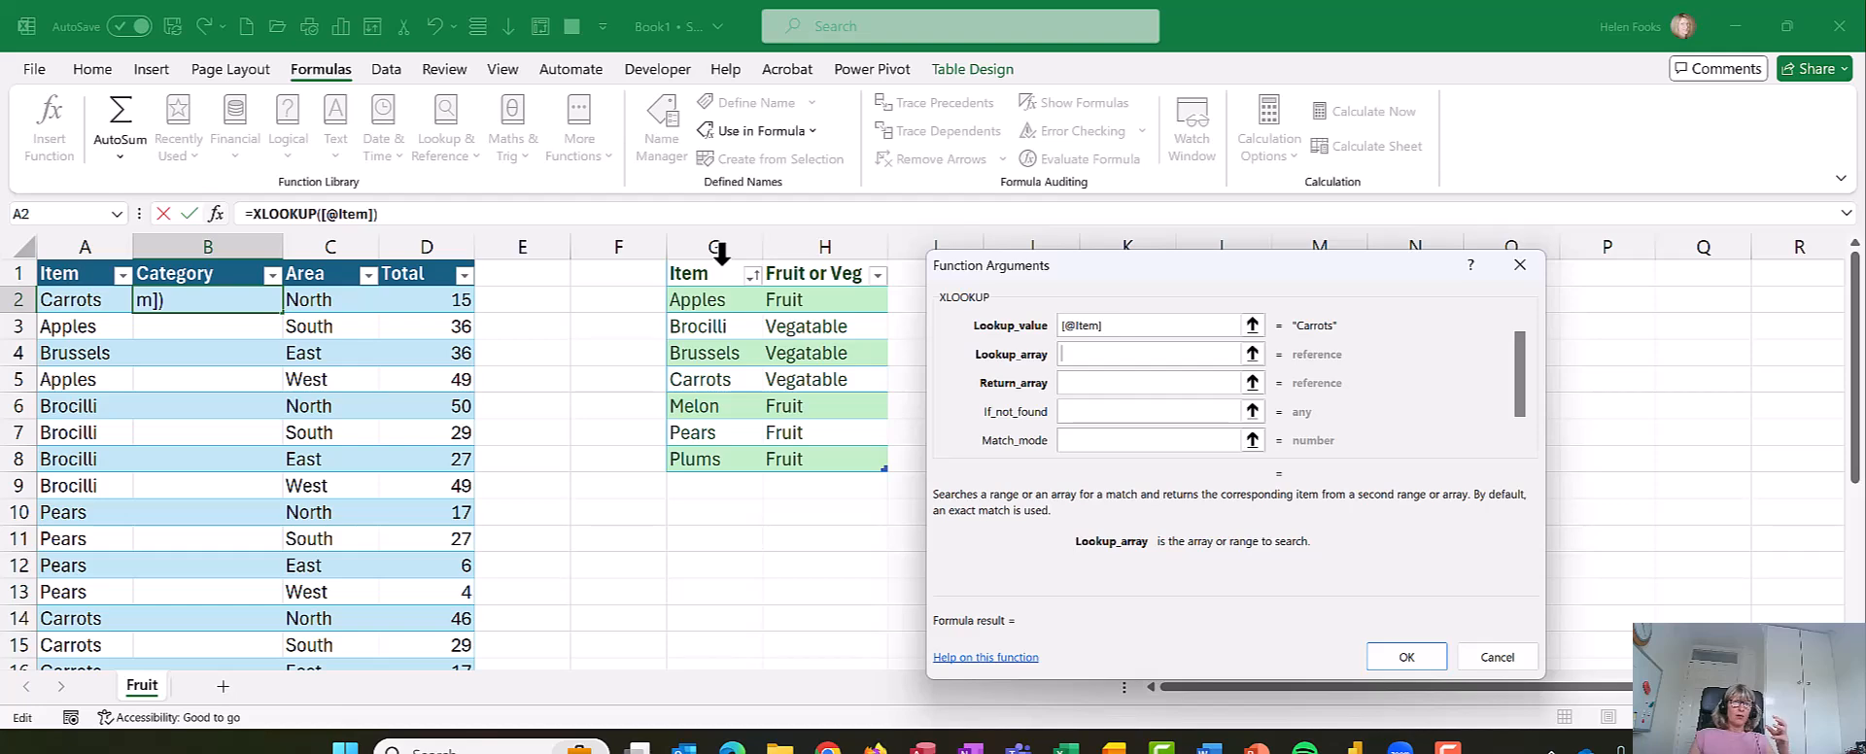
Step: Search tblFruit[Item] and return tblFruit[Fruit or Veg], giving Vegatable for Carrots
click(708, 274)
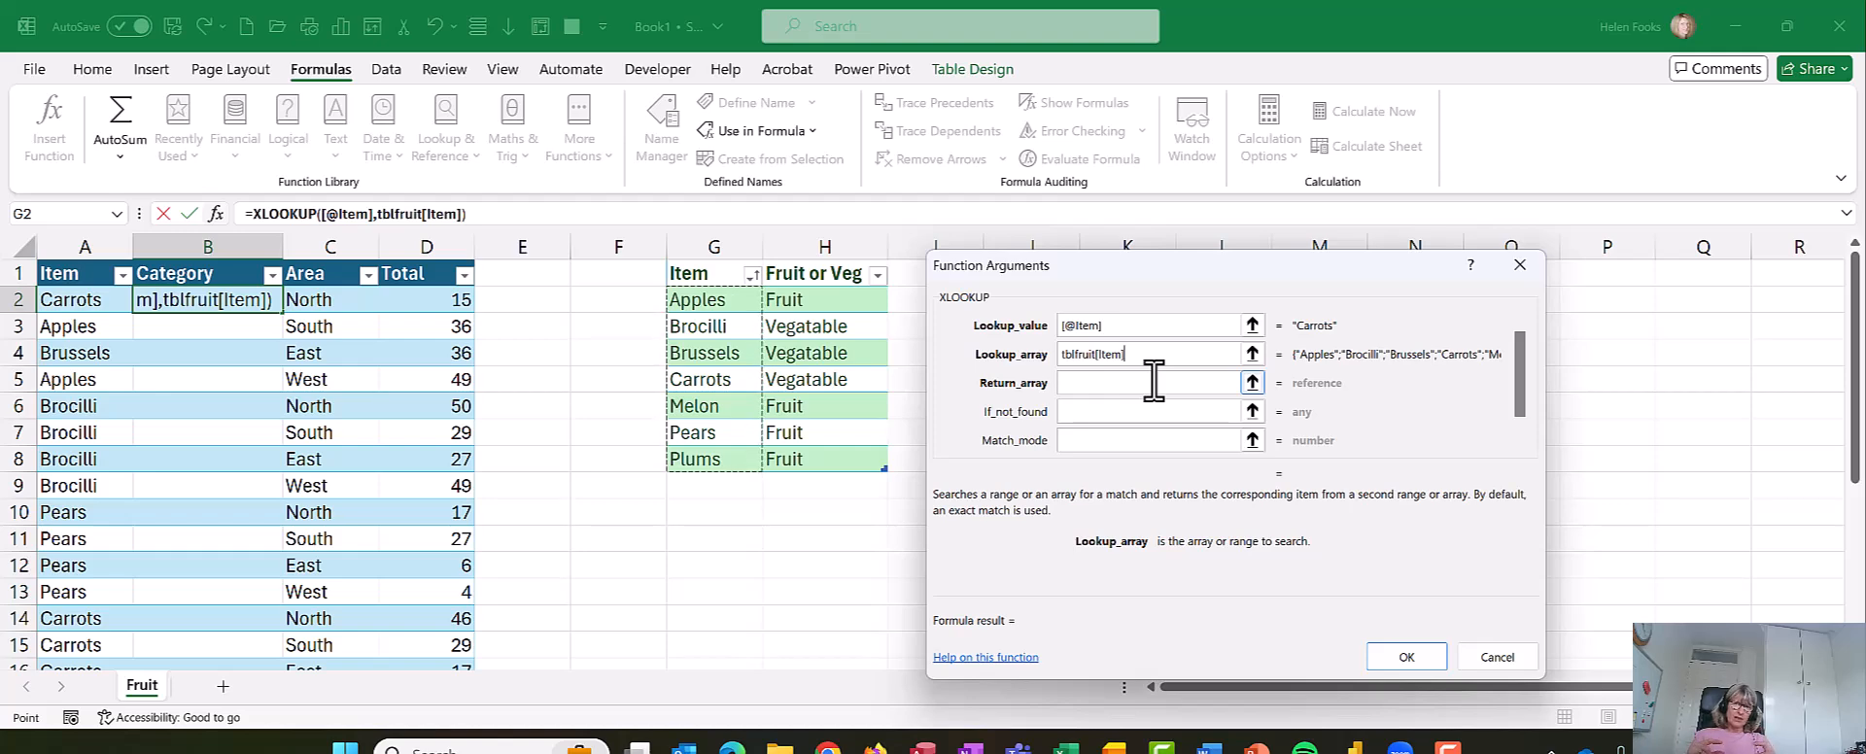
click(1147, 383)
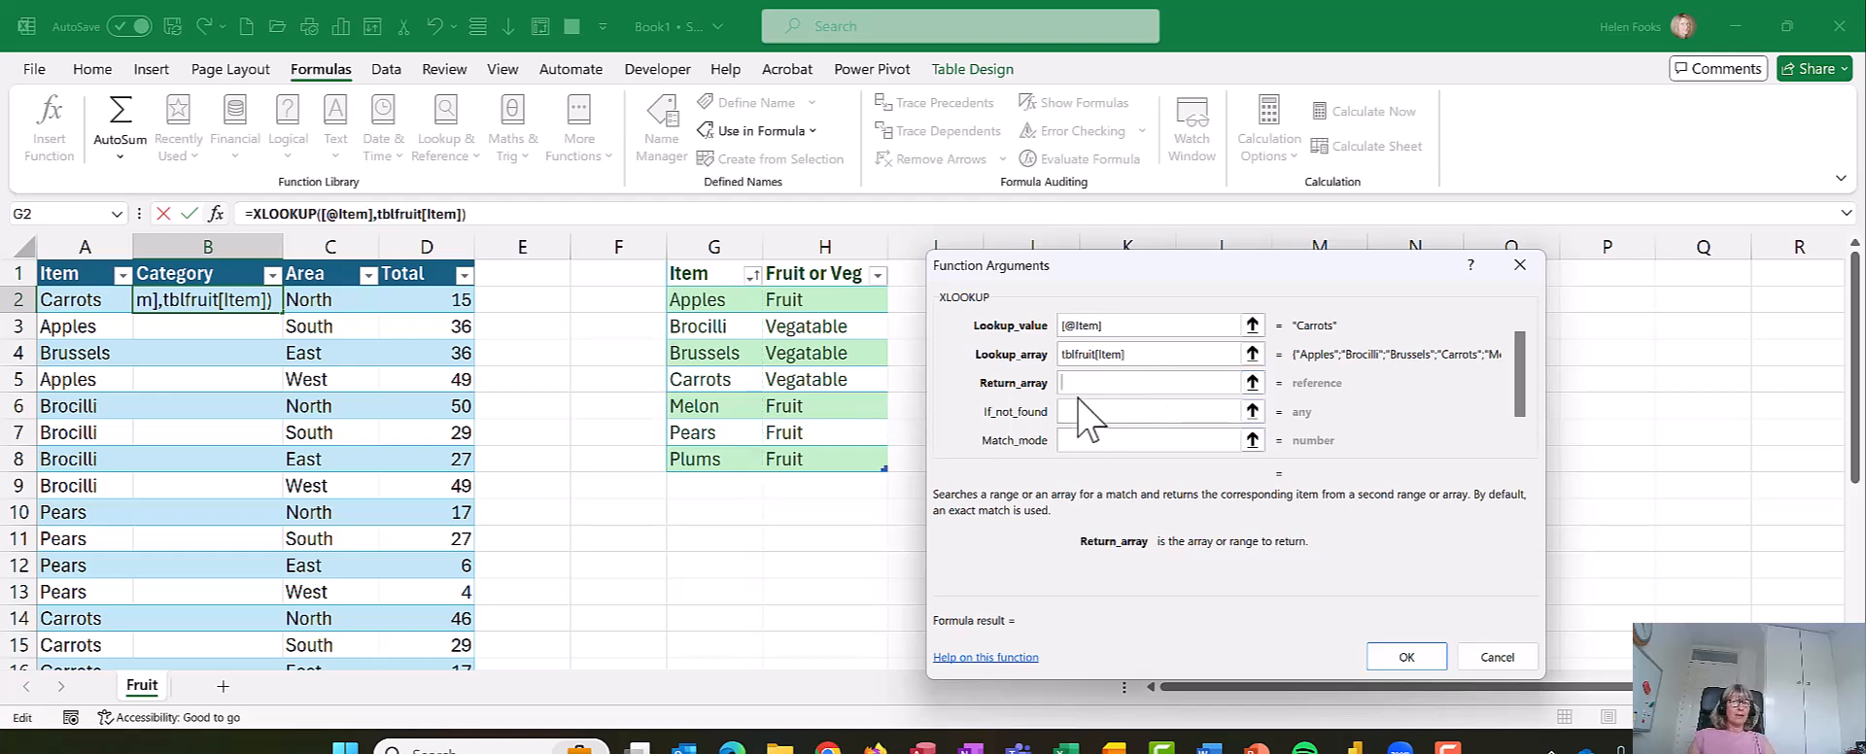
click(1116, 382)
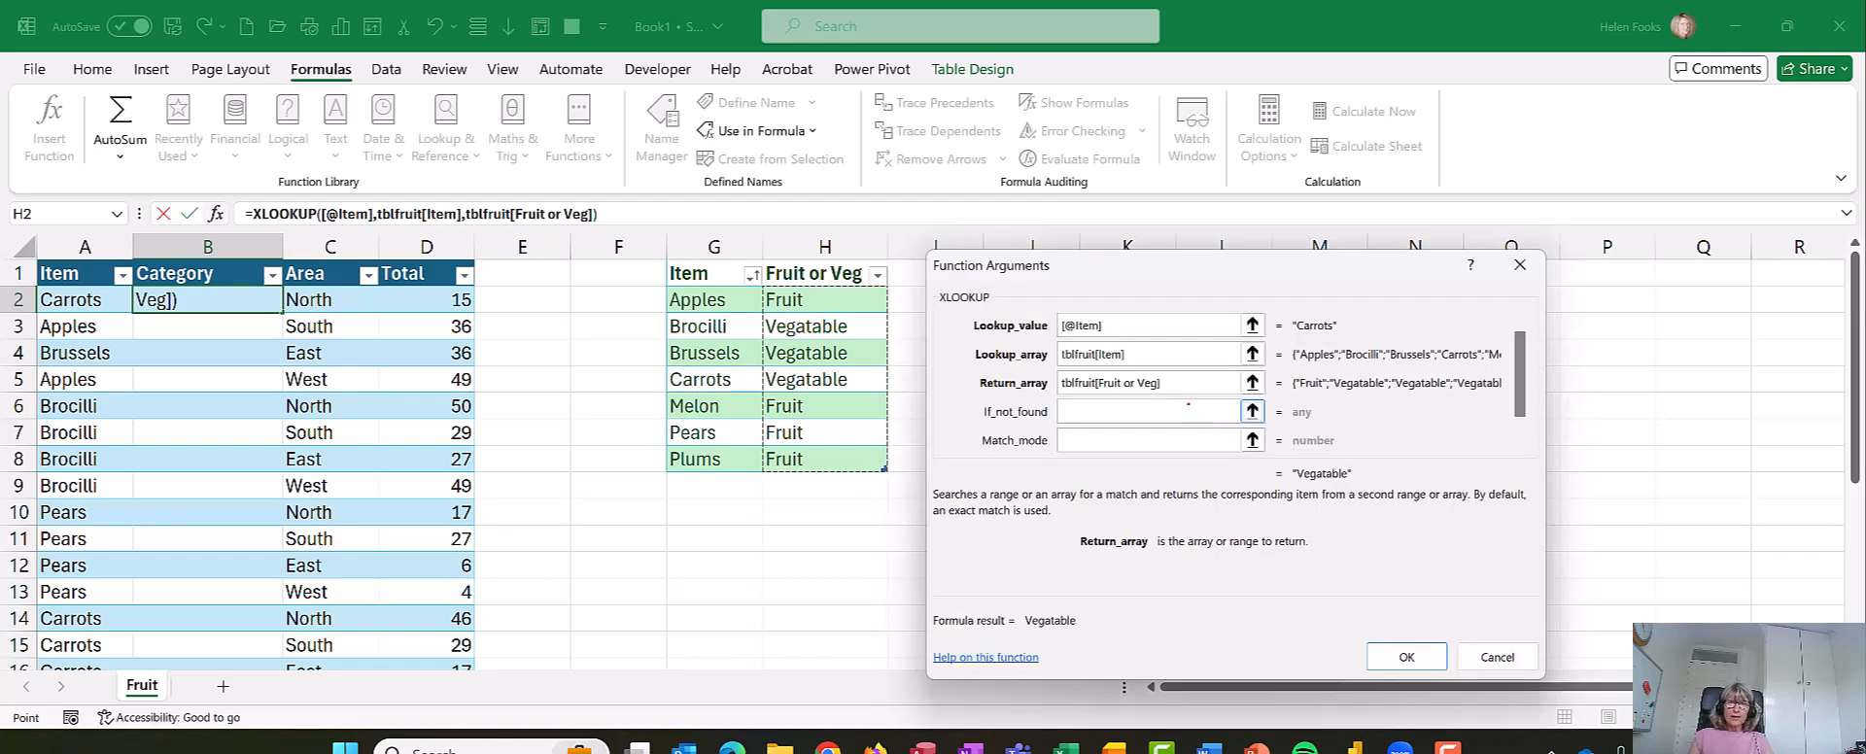
click(1143, 383)
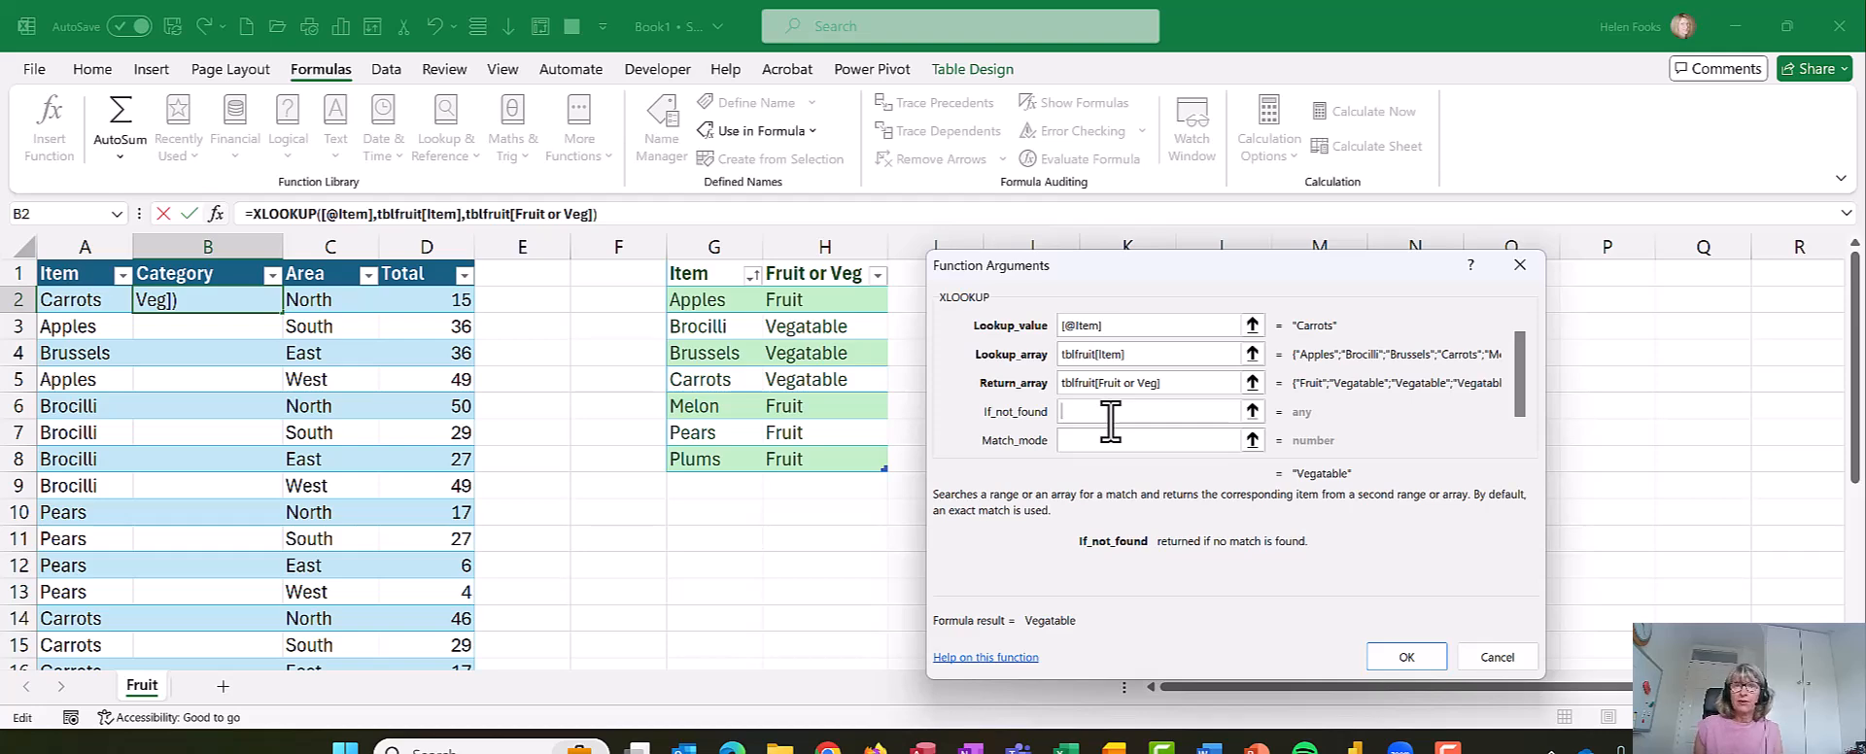
Step: Set "Check" as the if-not-found result and commit the XLOOKUP down the Category column
text(Check)
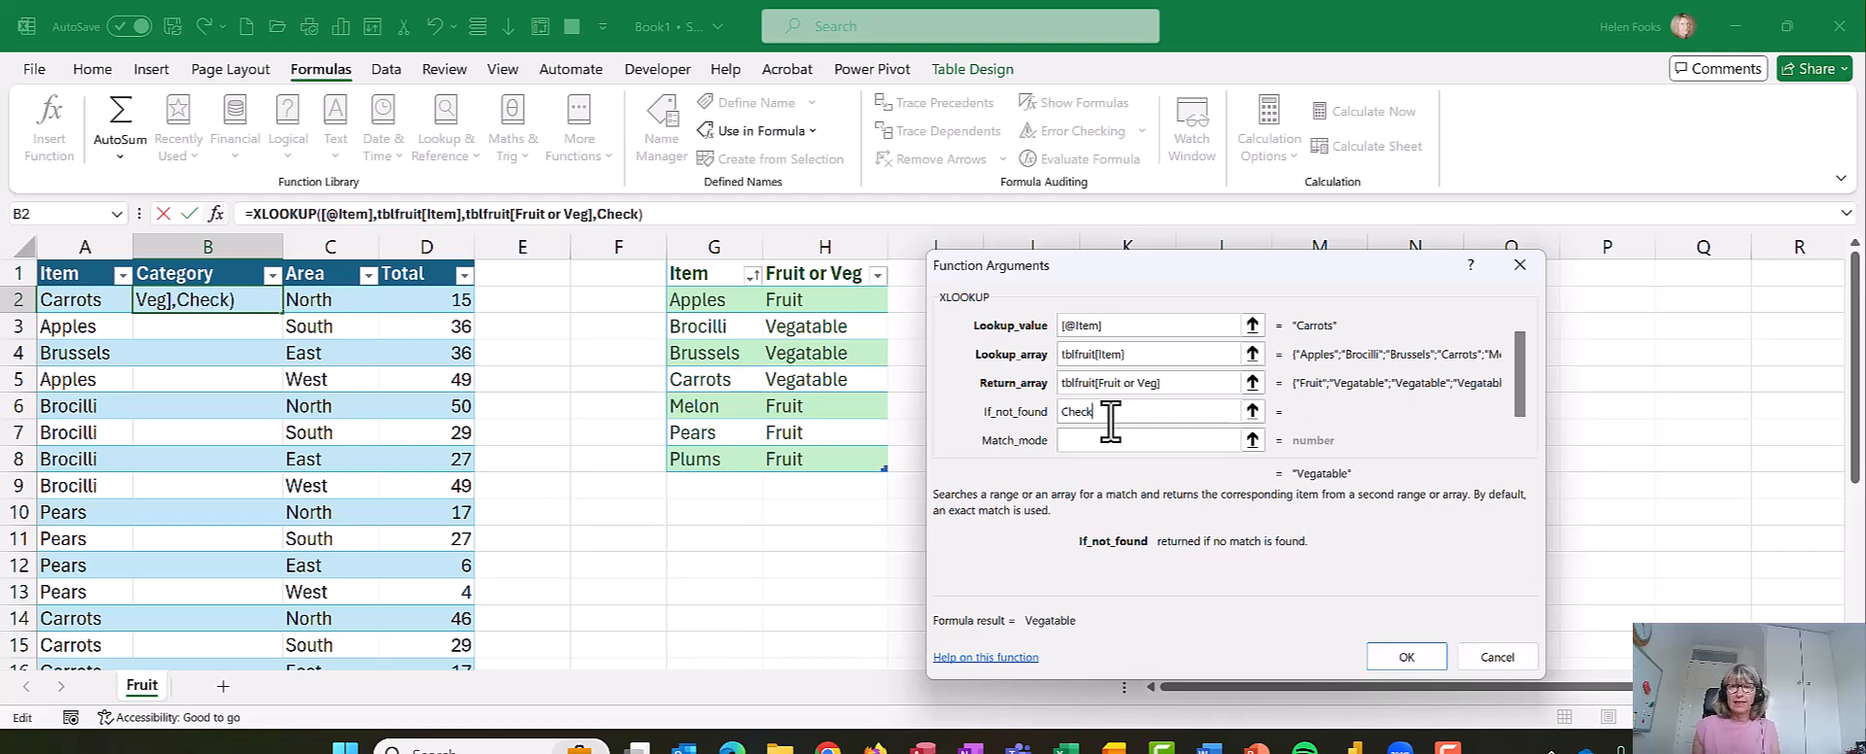
click(1140, 440)
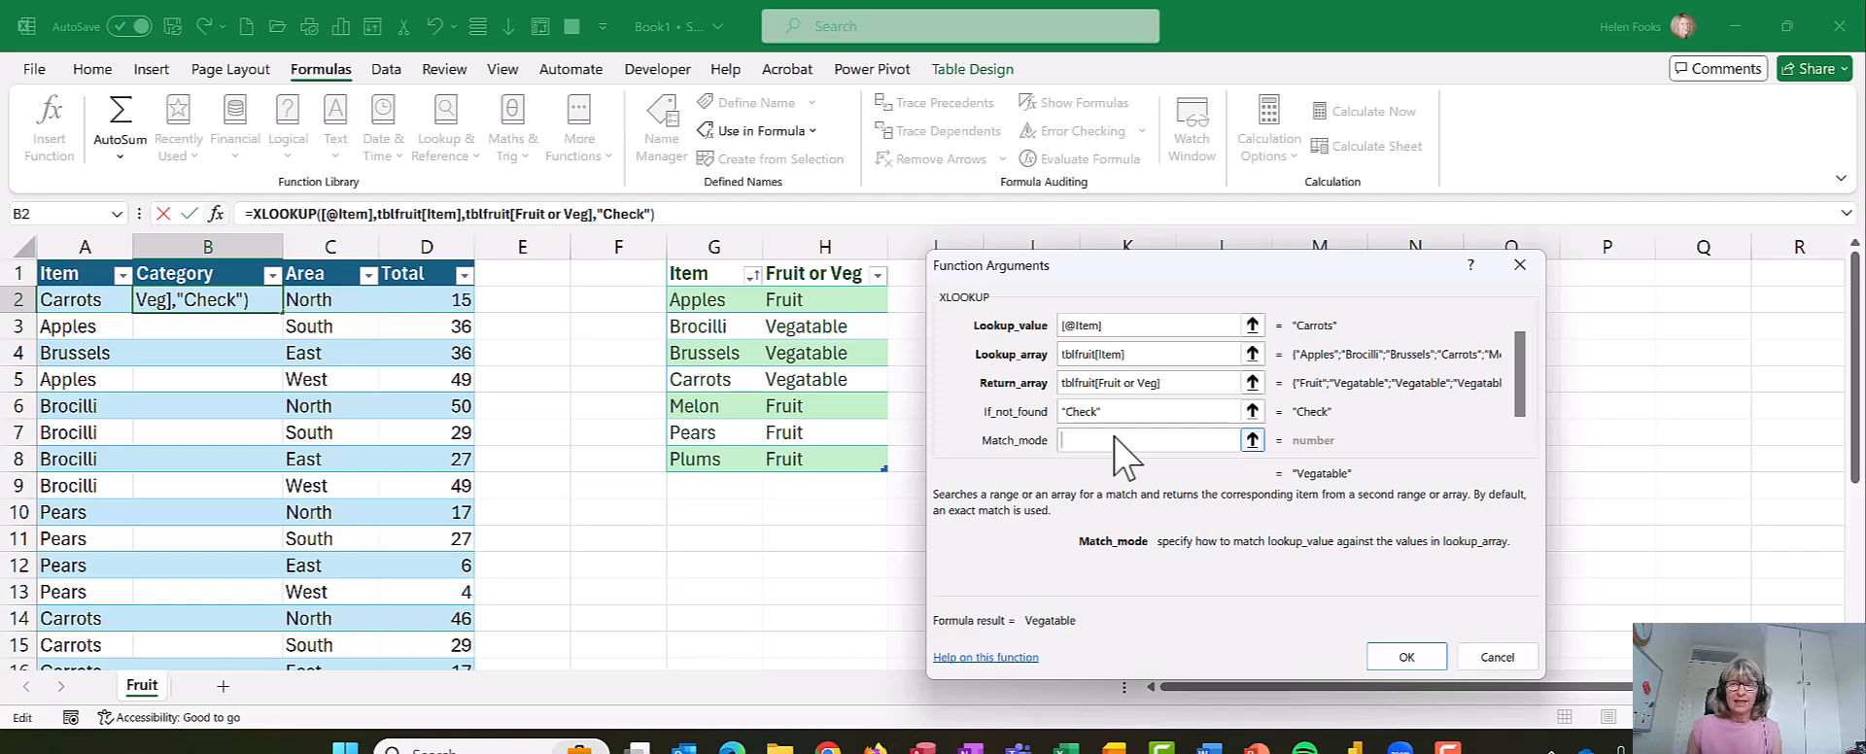
click(1407, 658)
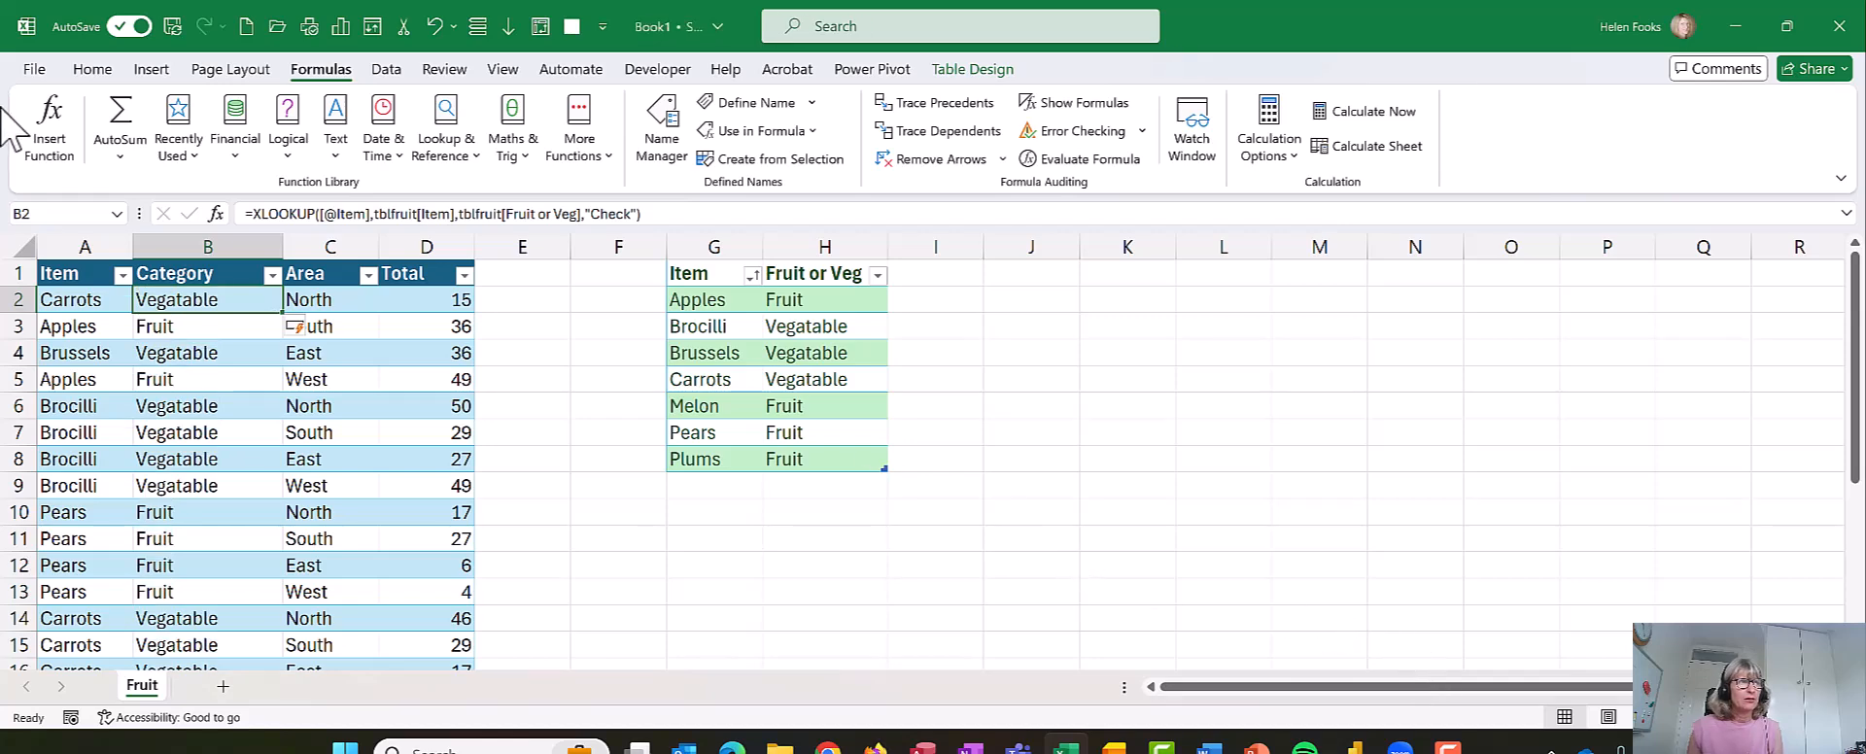
mouse_move(229, 299)
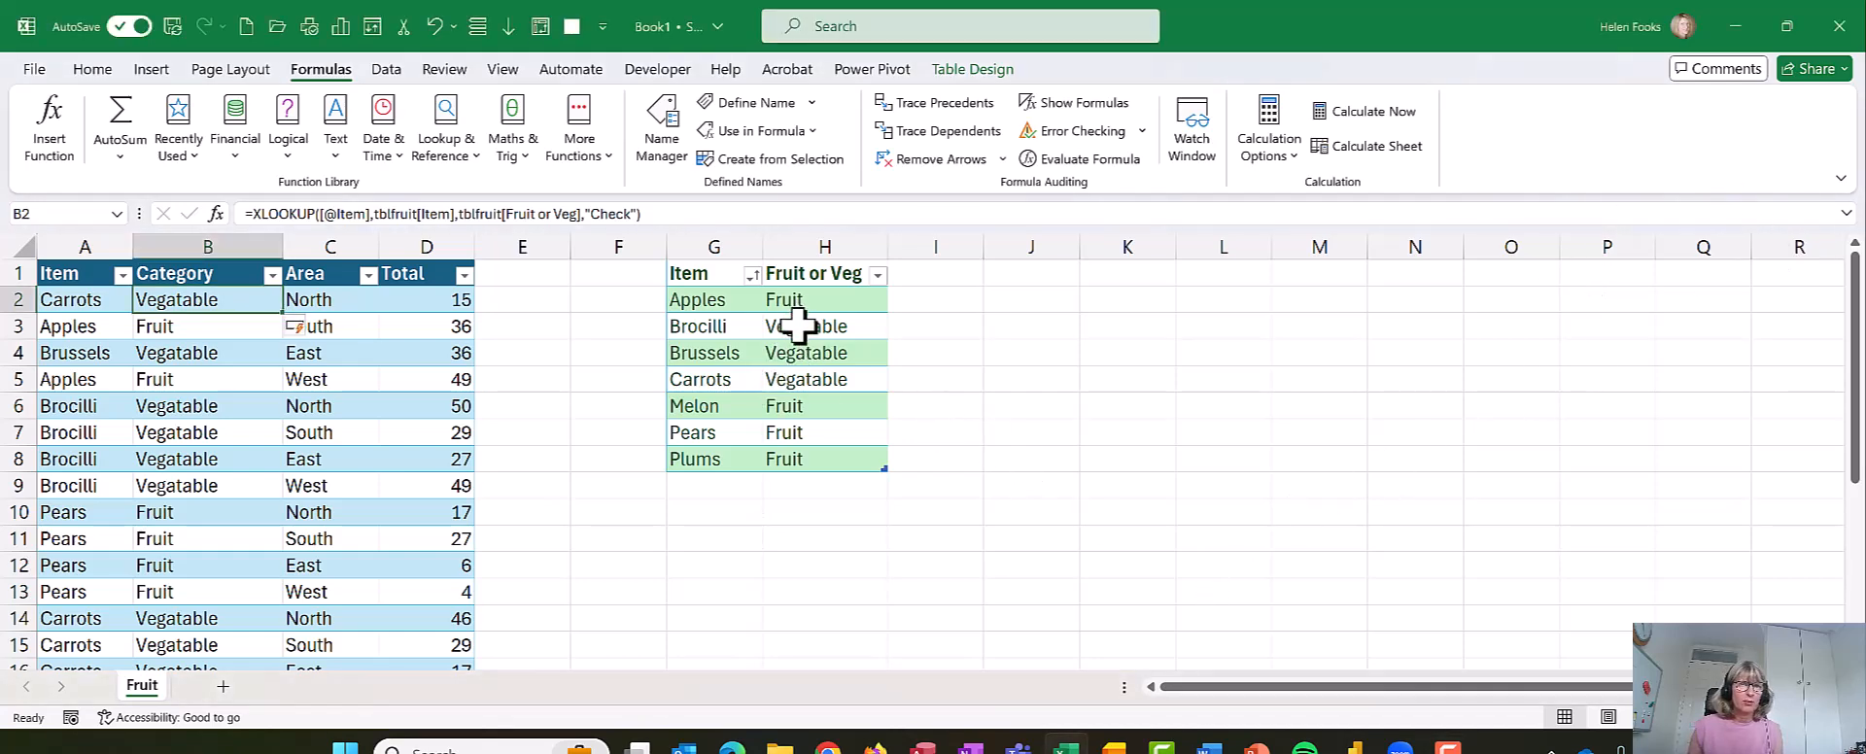
Step: Inspect the Fruit or Veg lookup values in tblFruit
click(809, 325)
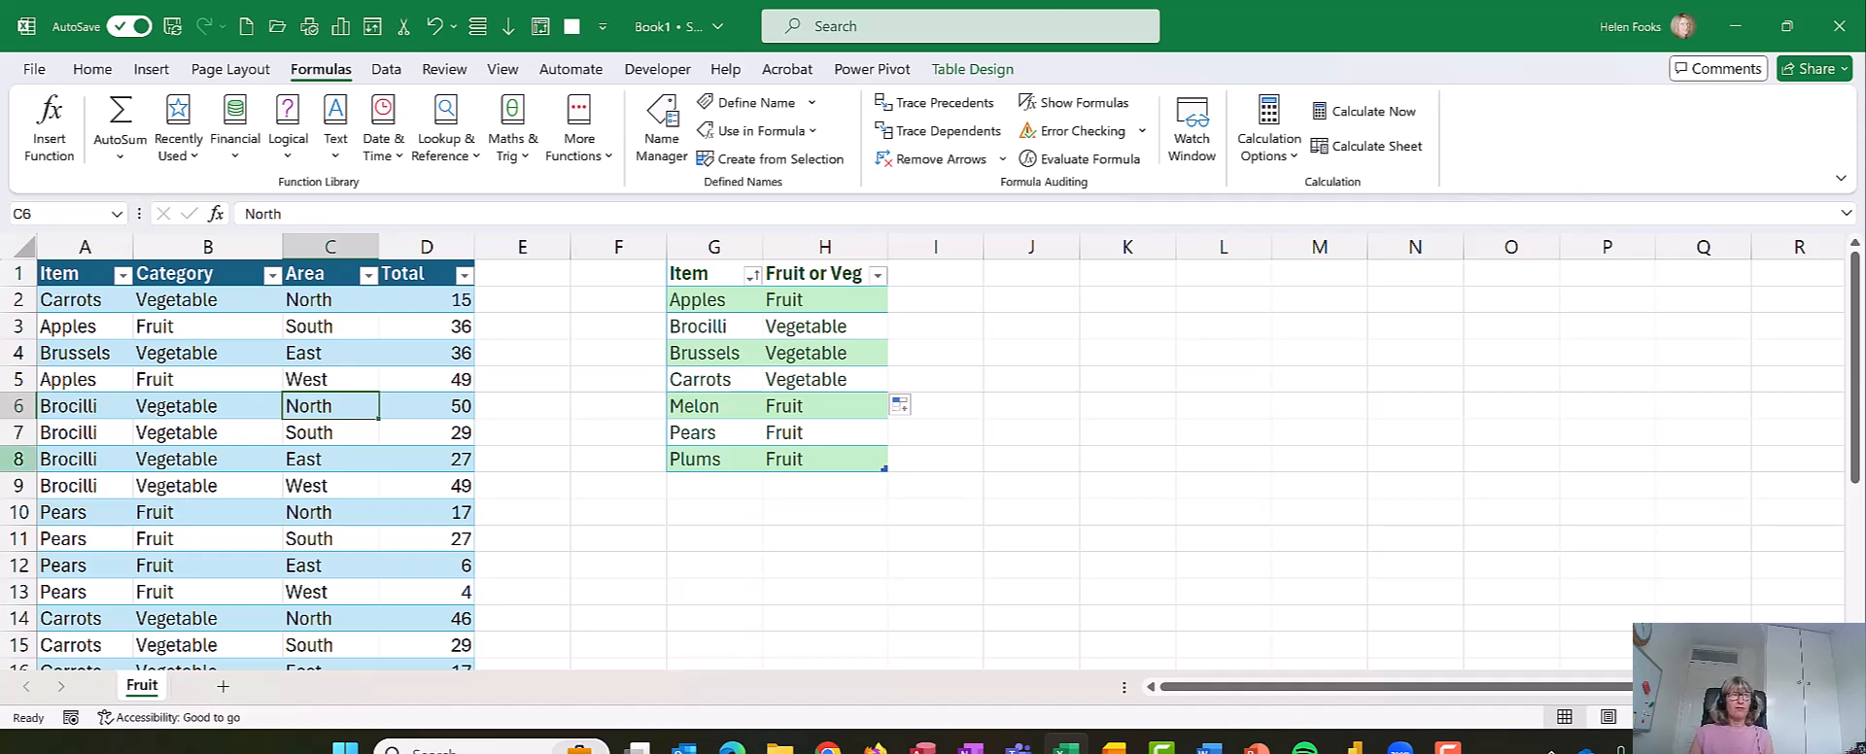
Step: Clear the lookup formulas from every Category cell
click(206, 300)
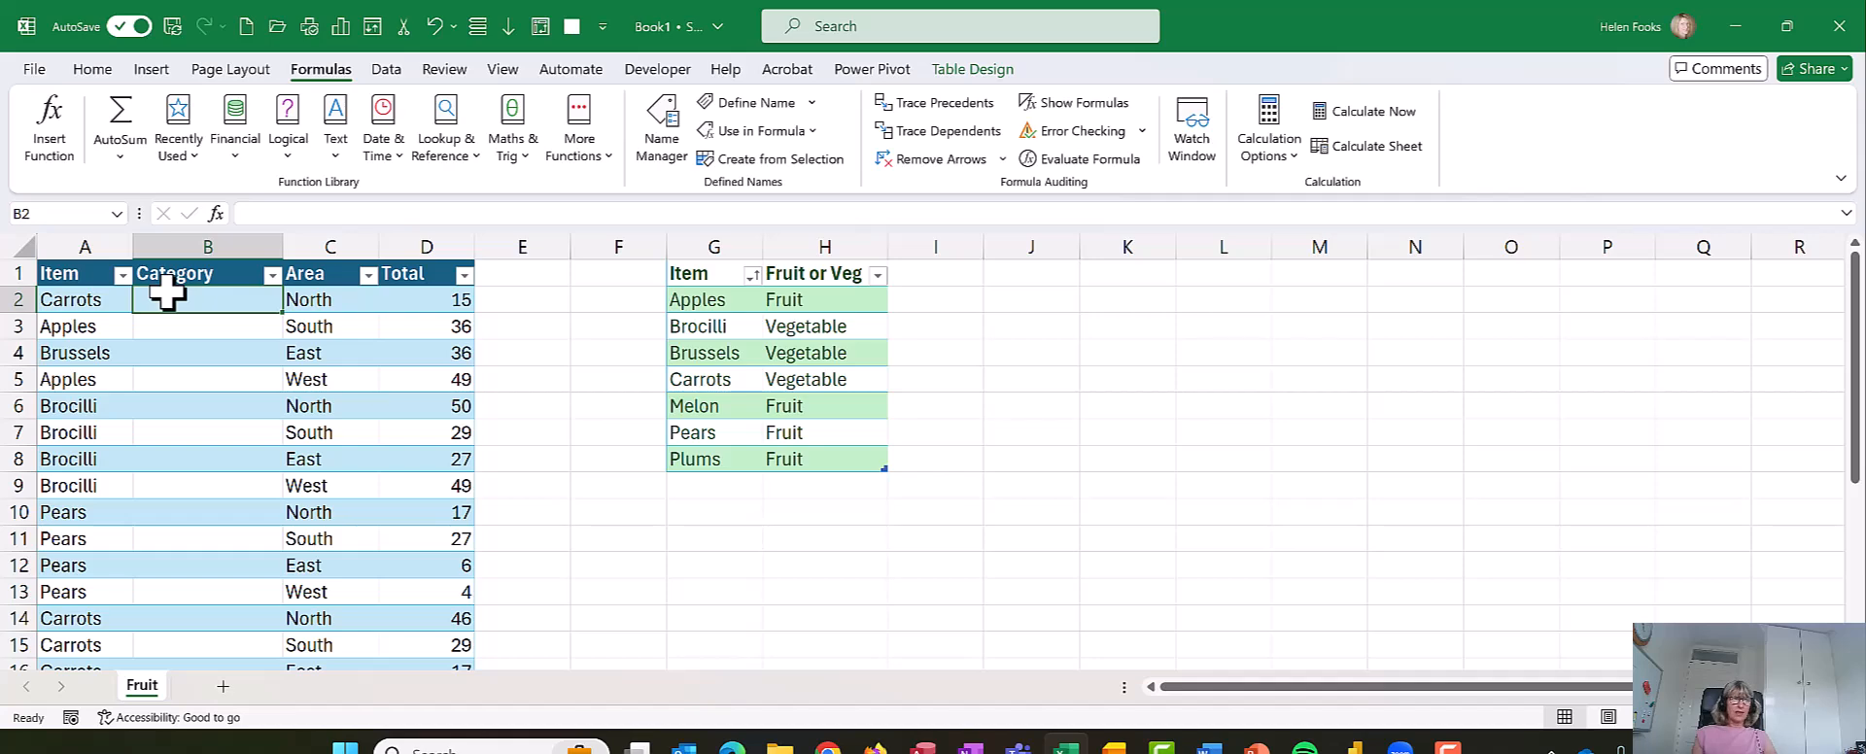
scroll(down, 3)
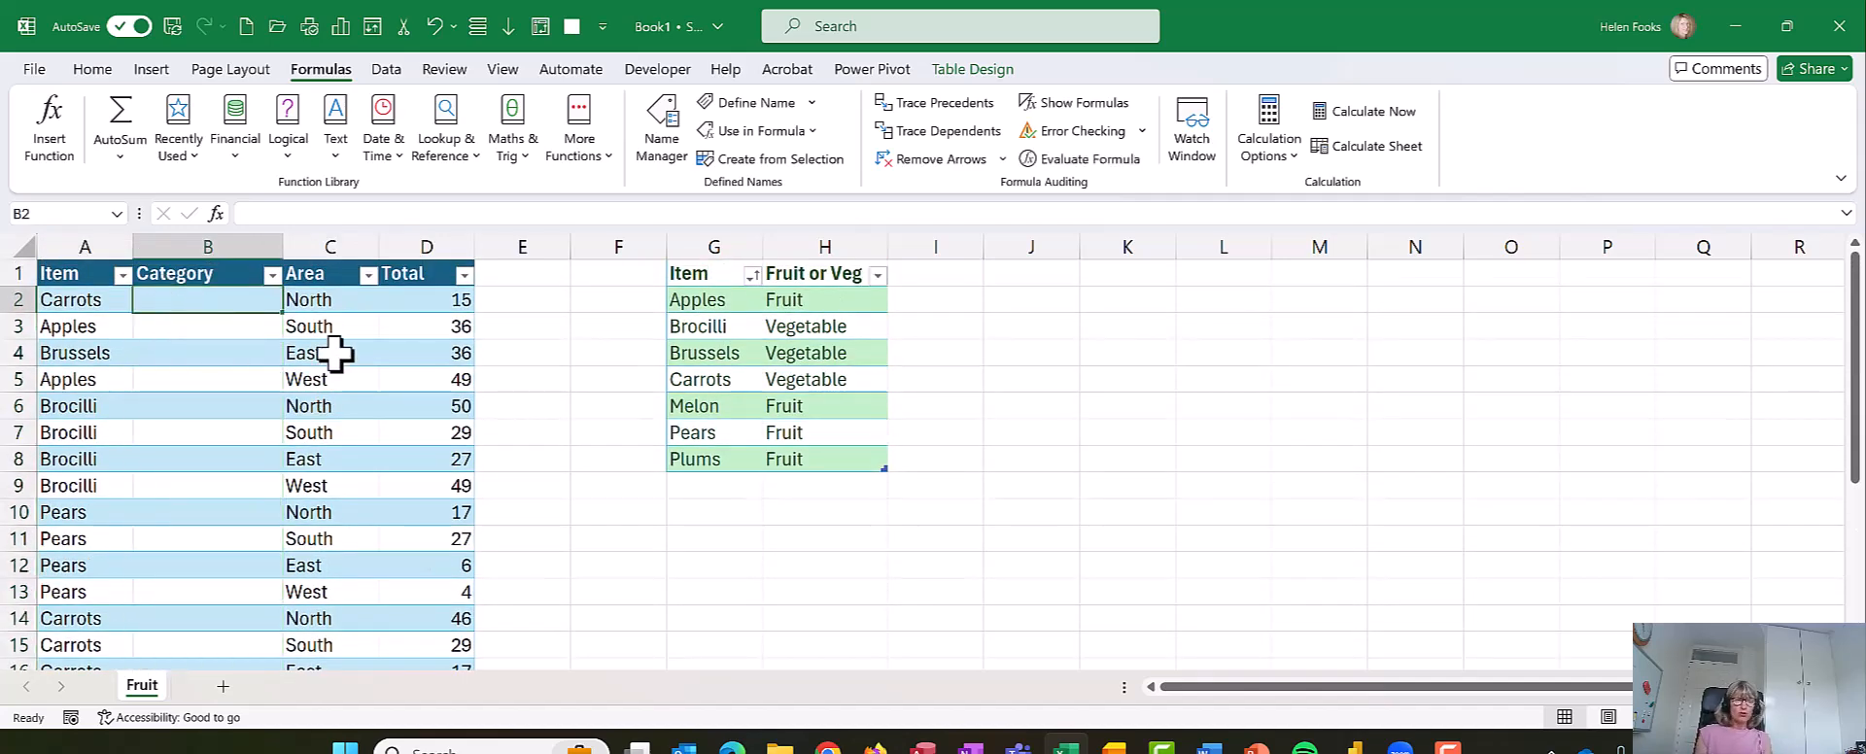
Step: Enter =XLOOKUP(a2, tblfruit[Item], tblfruit[Fruit or Veg]) directly in B2, without a Check fallback
text(=)
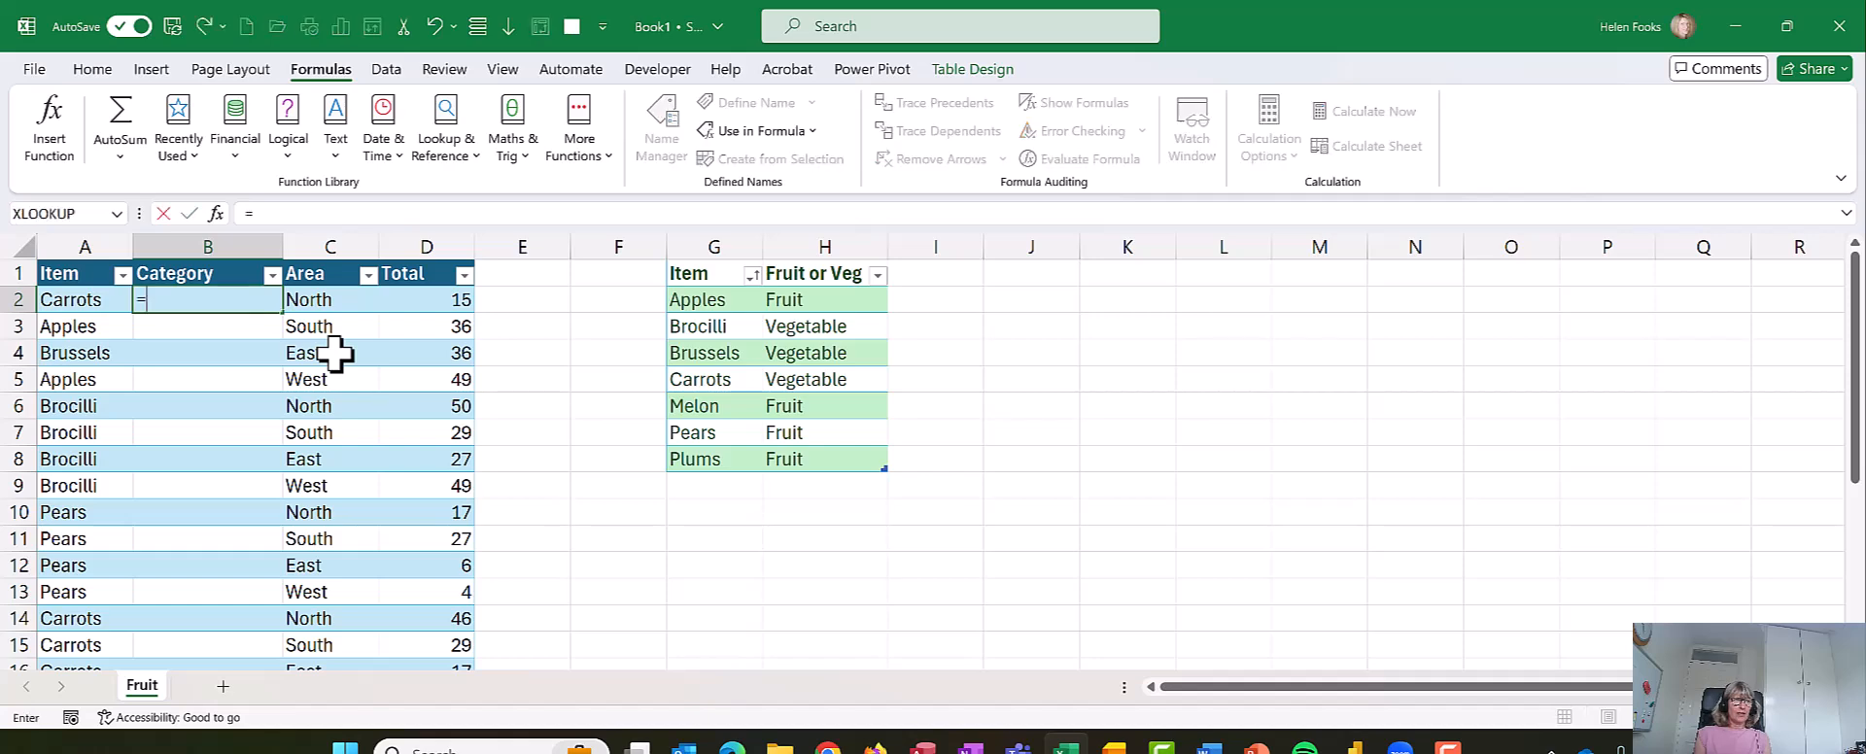
text(x)
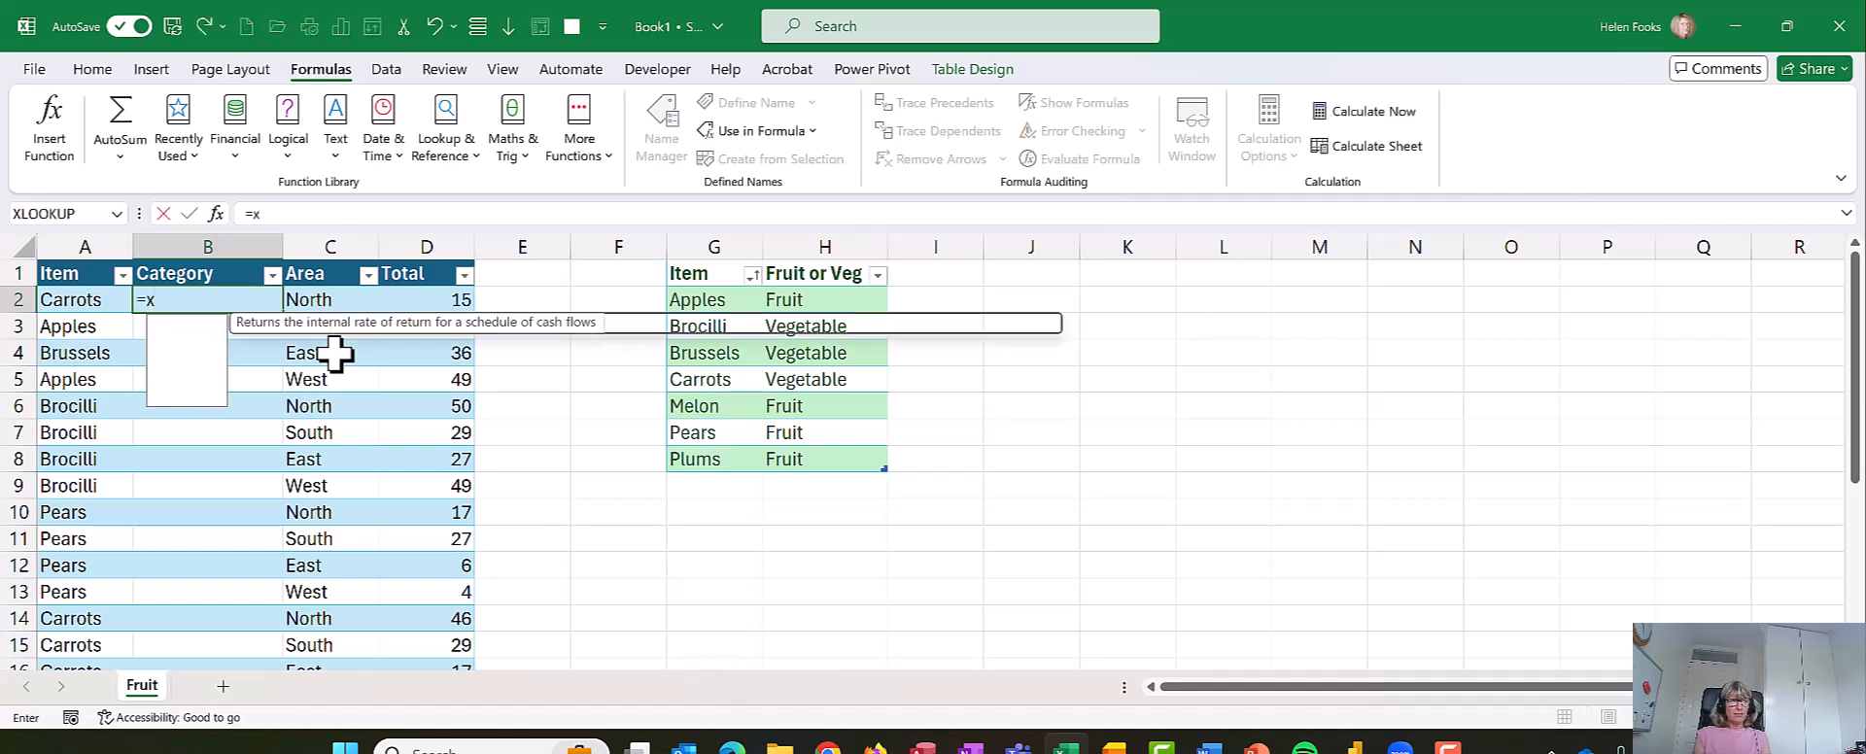
text(LOOKUP()
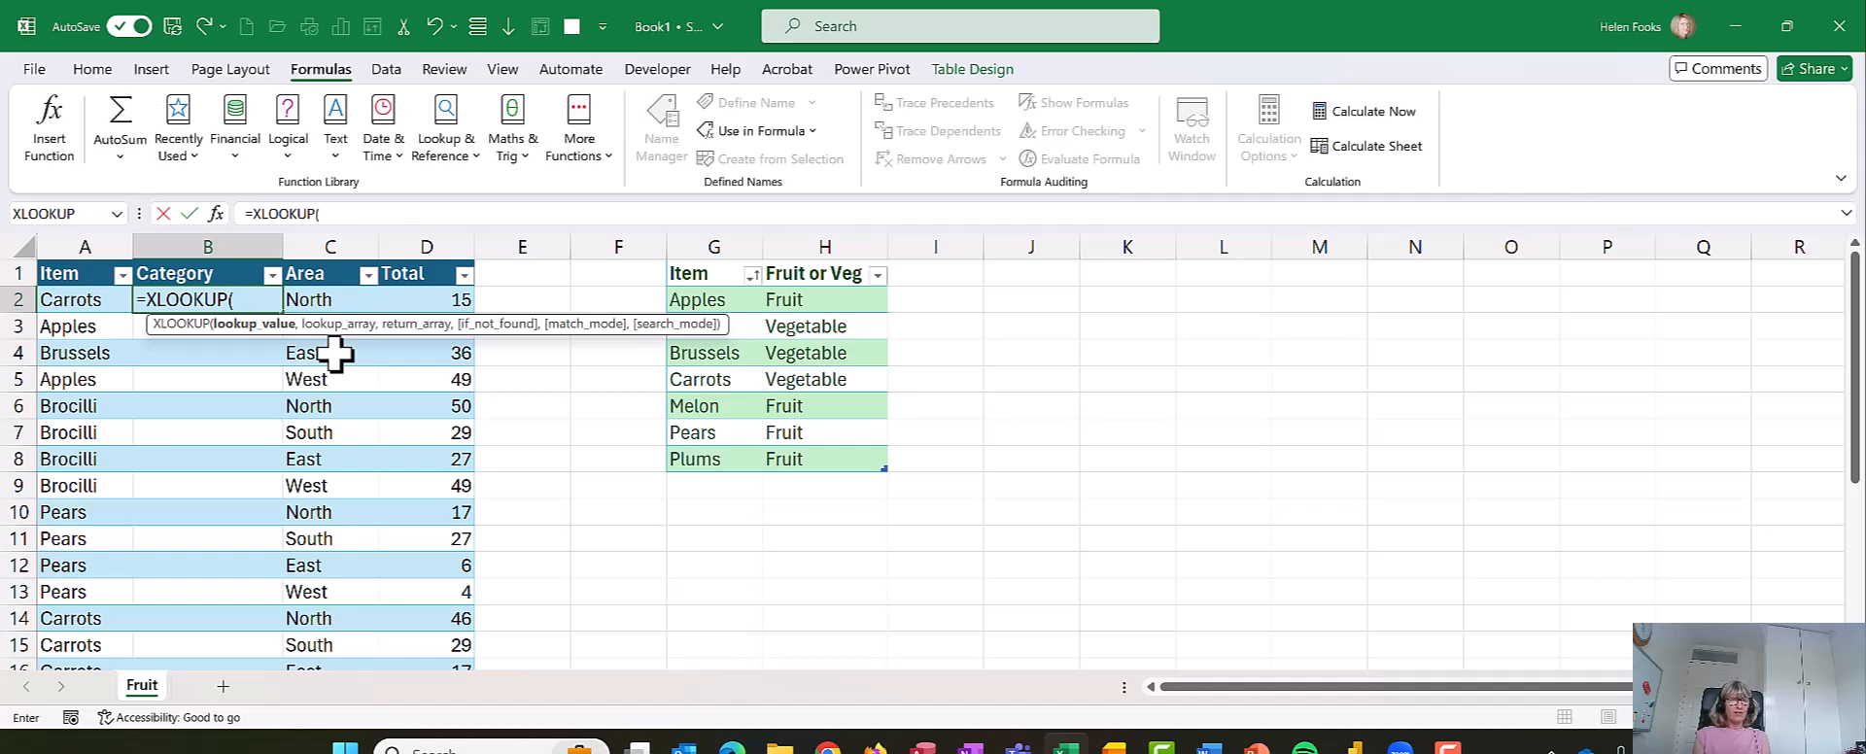
text(a1)
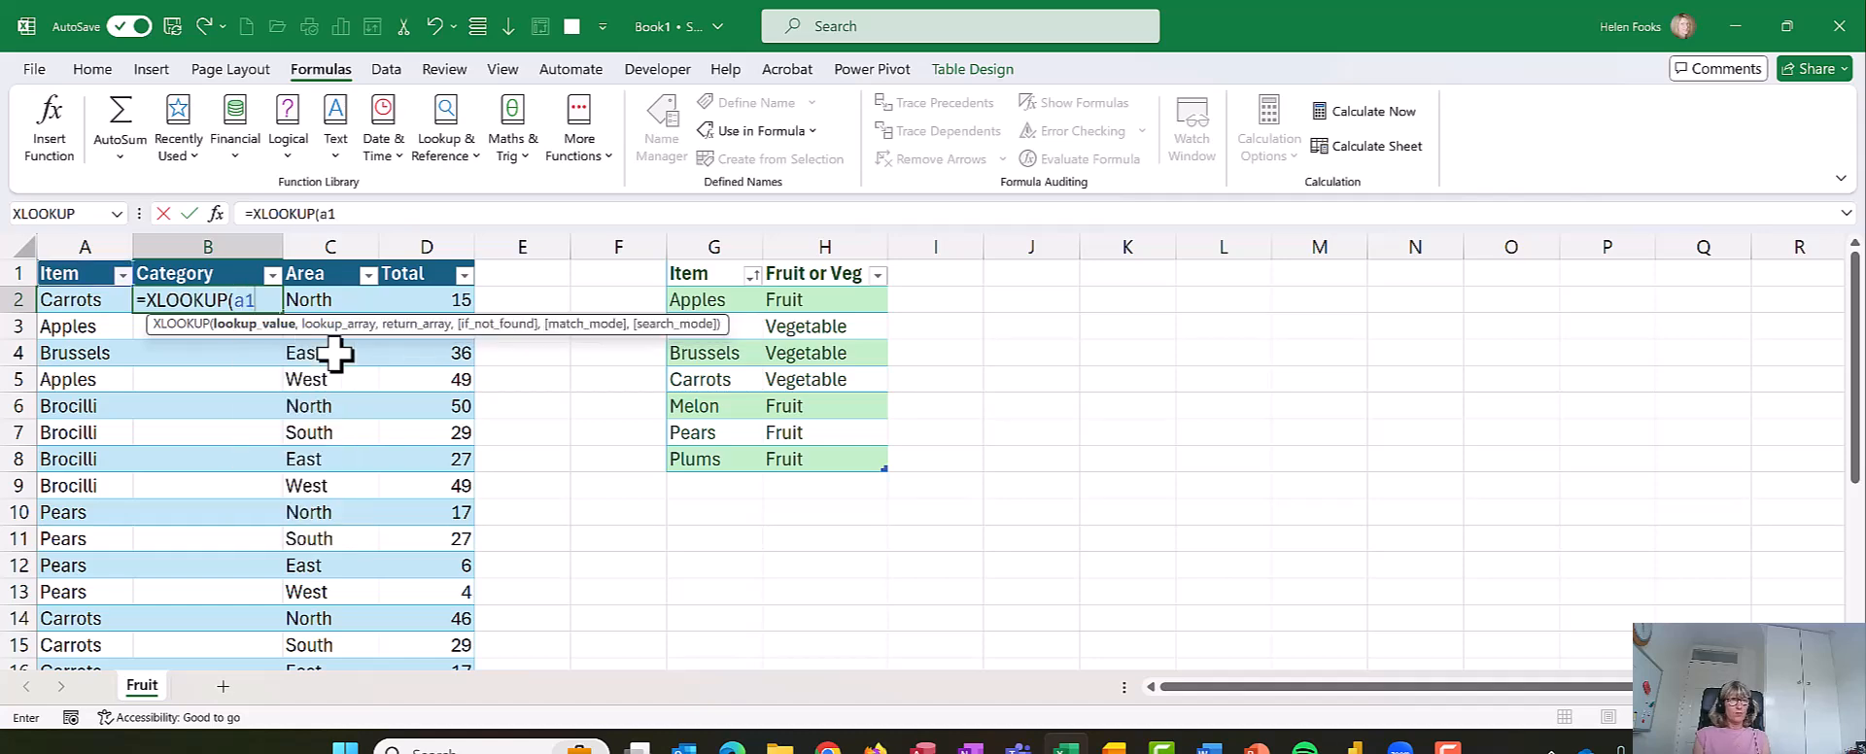
text(2,)
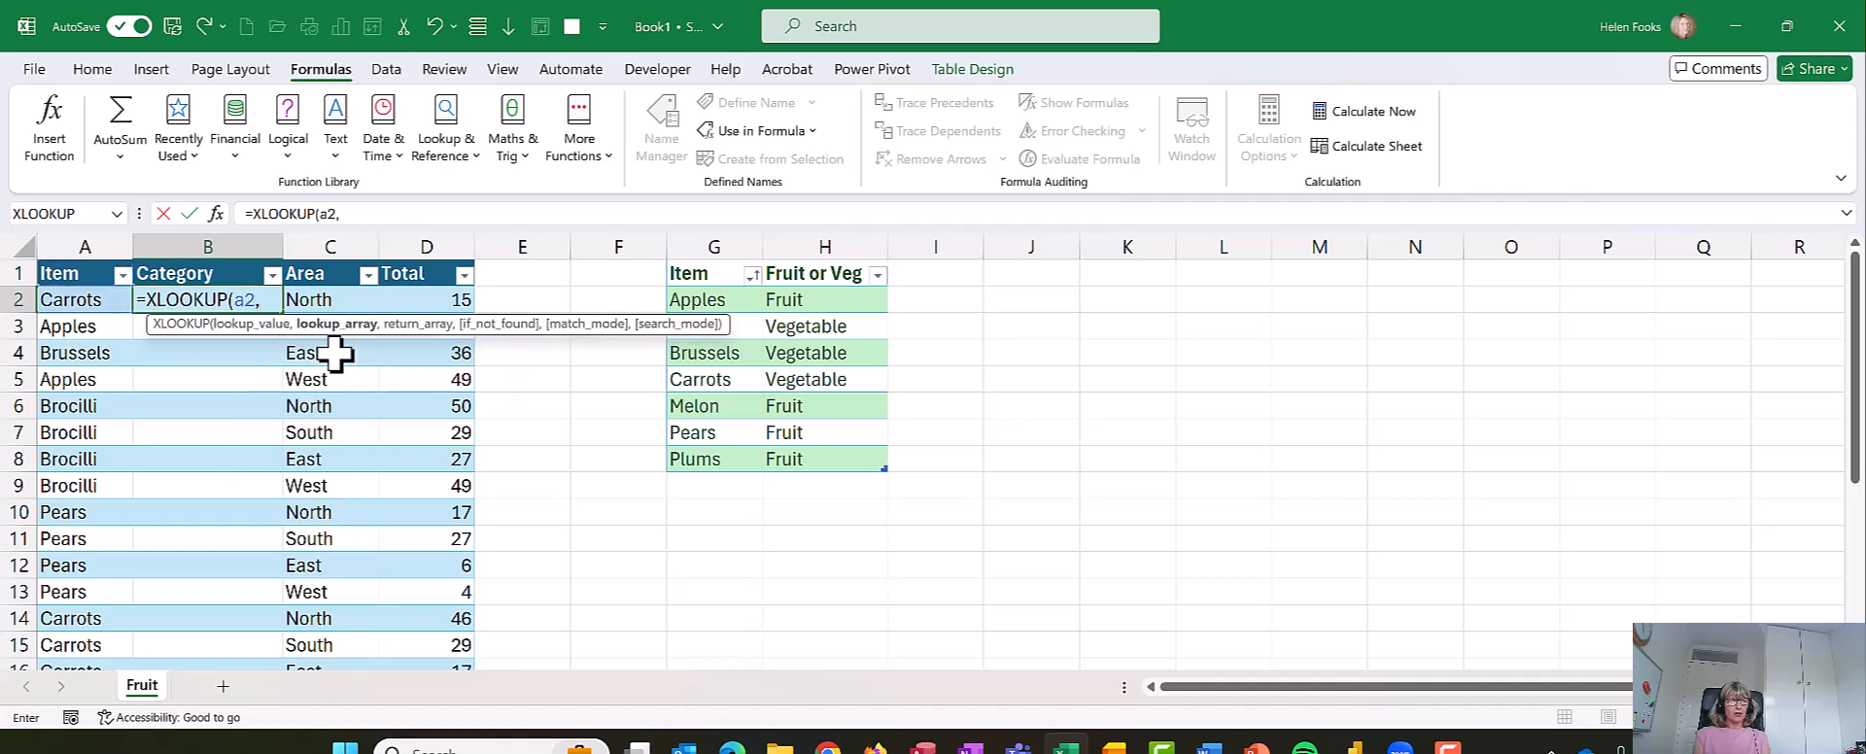
mouse_move(611, 305)
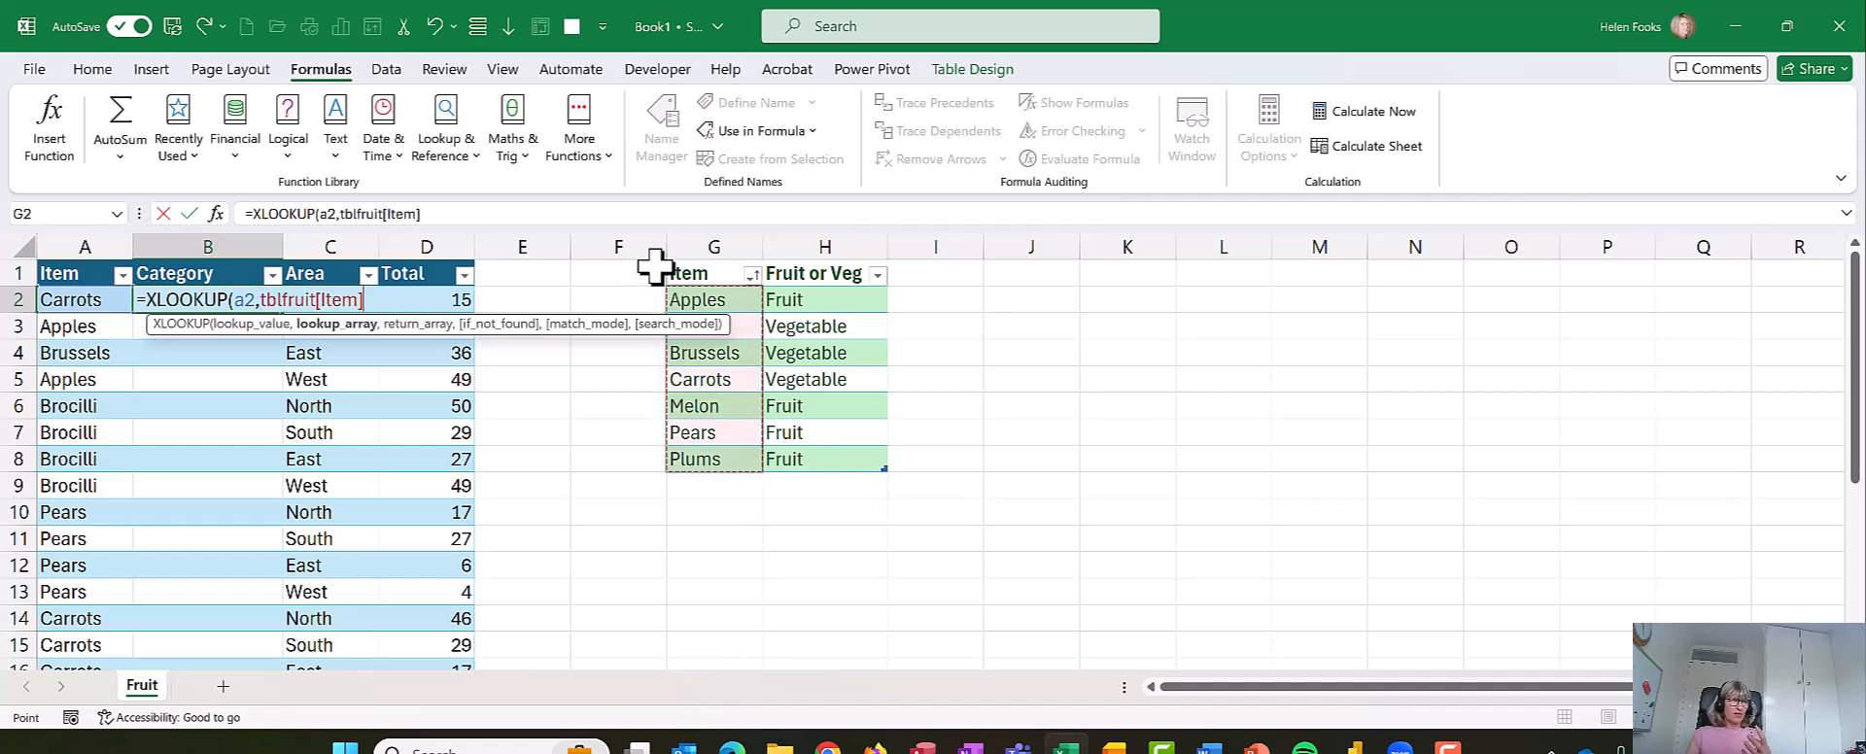
text(,tblfruit[Fruit or Veg)
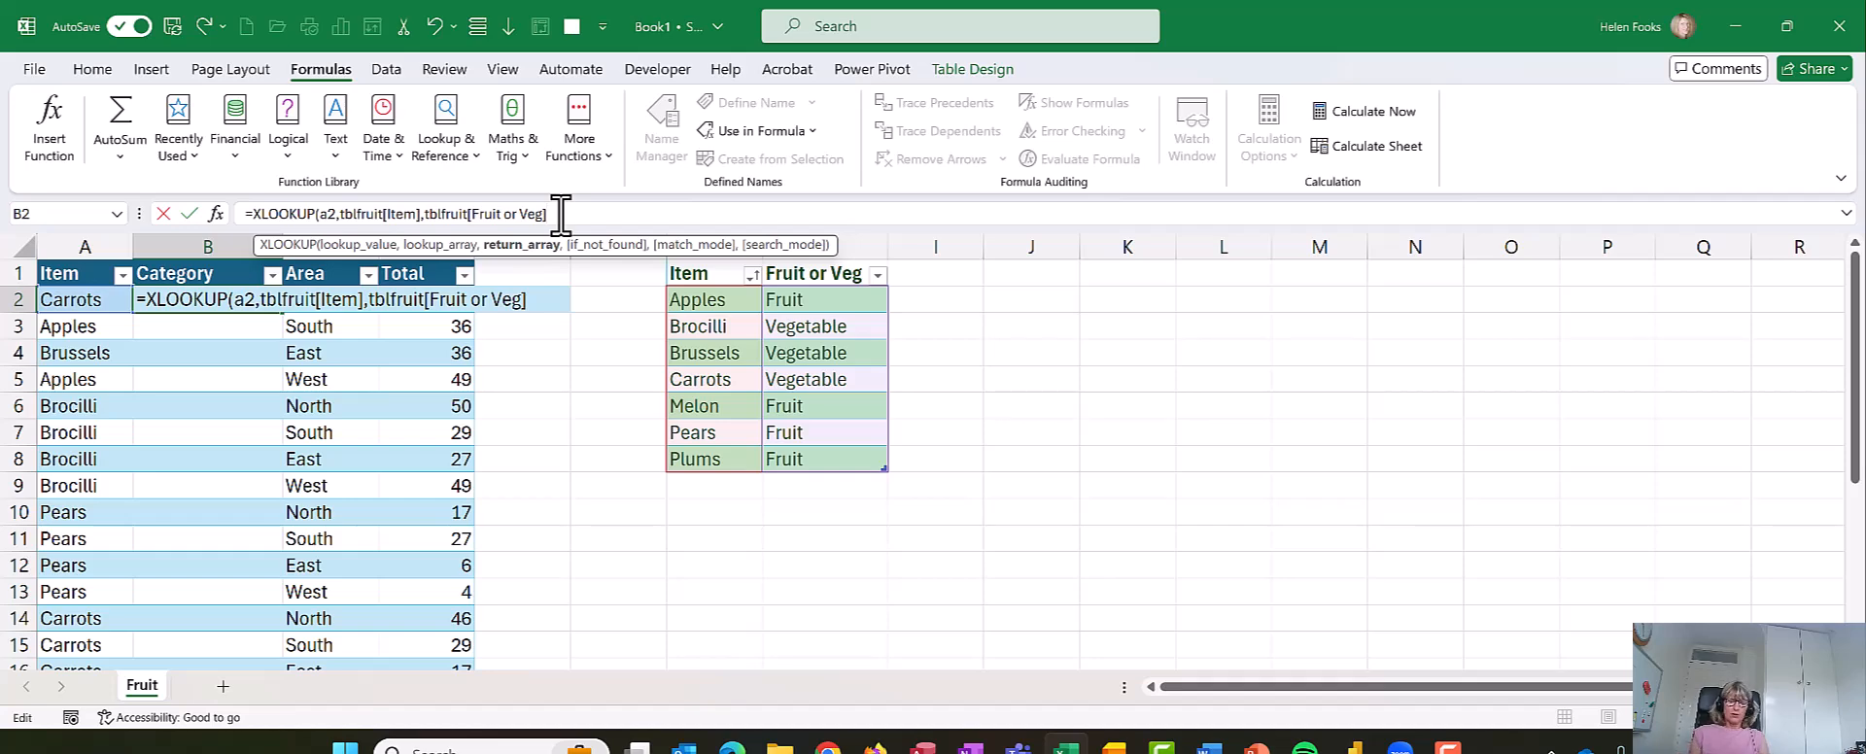
text())
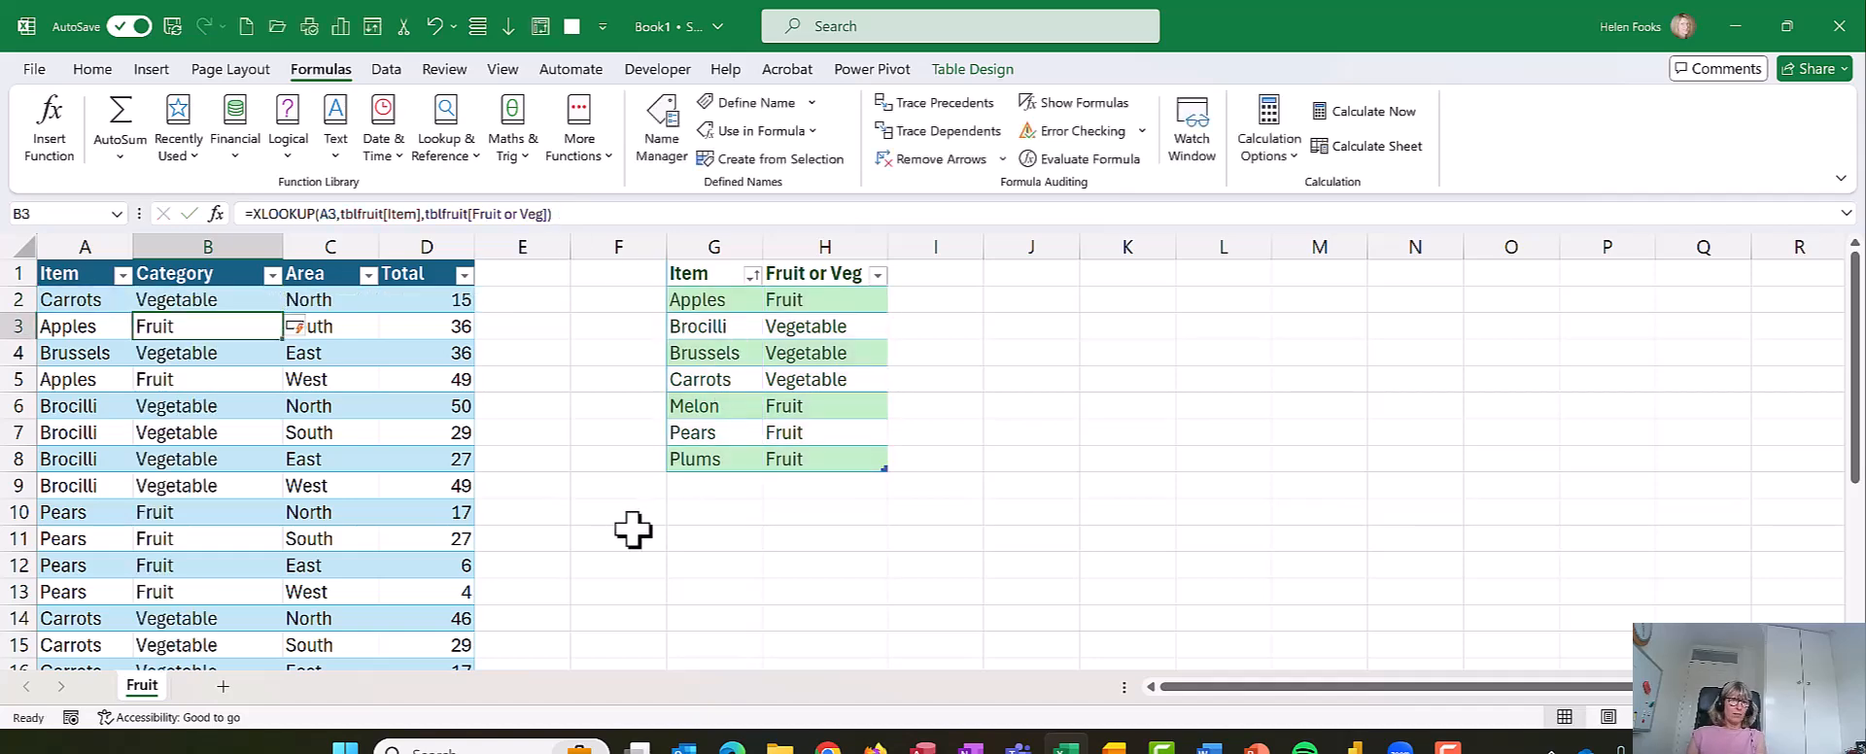
click(618, 511)
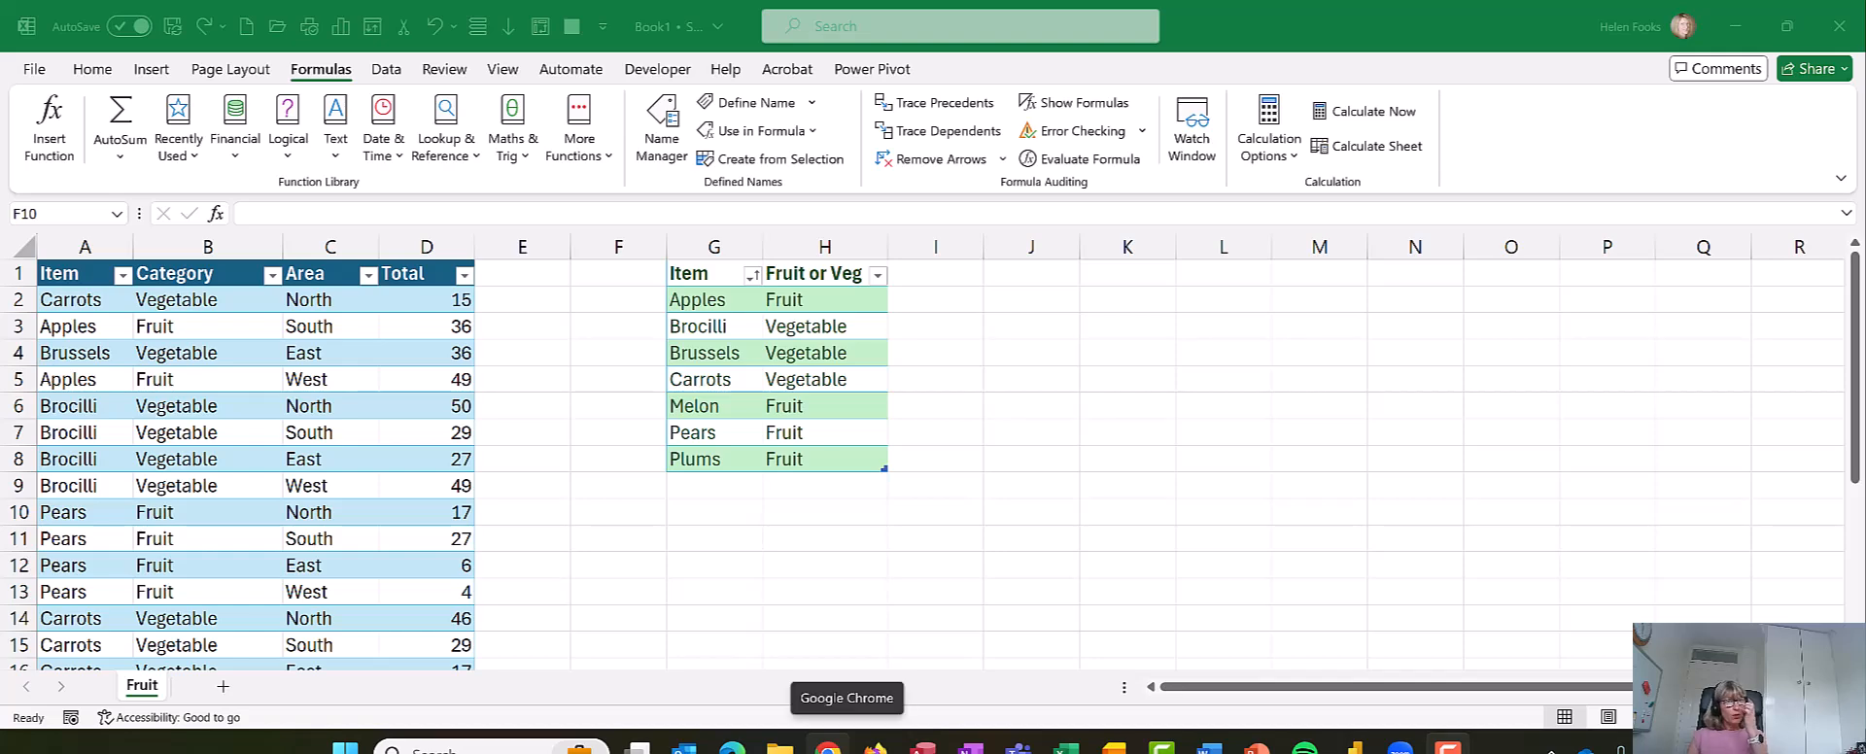
mouse_move(731, 741)
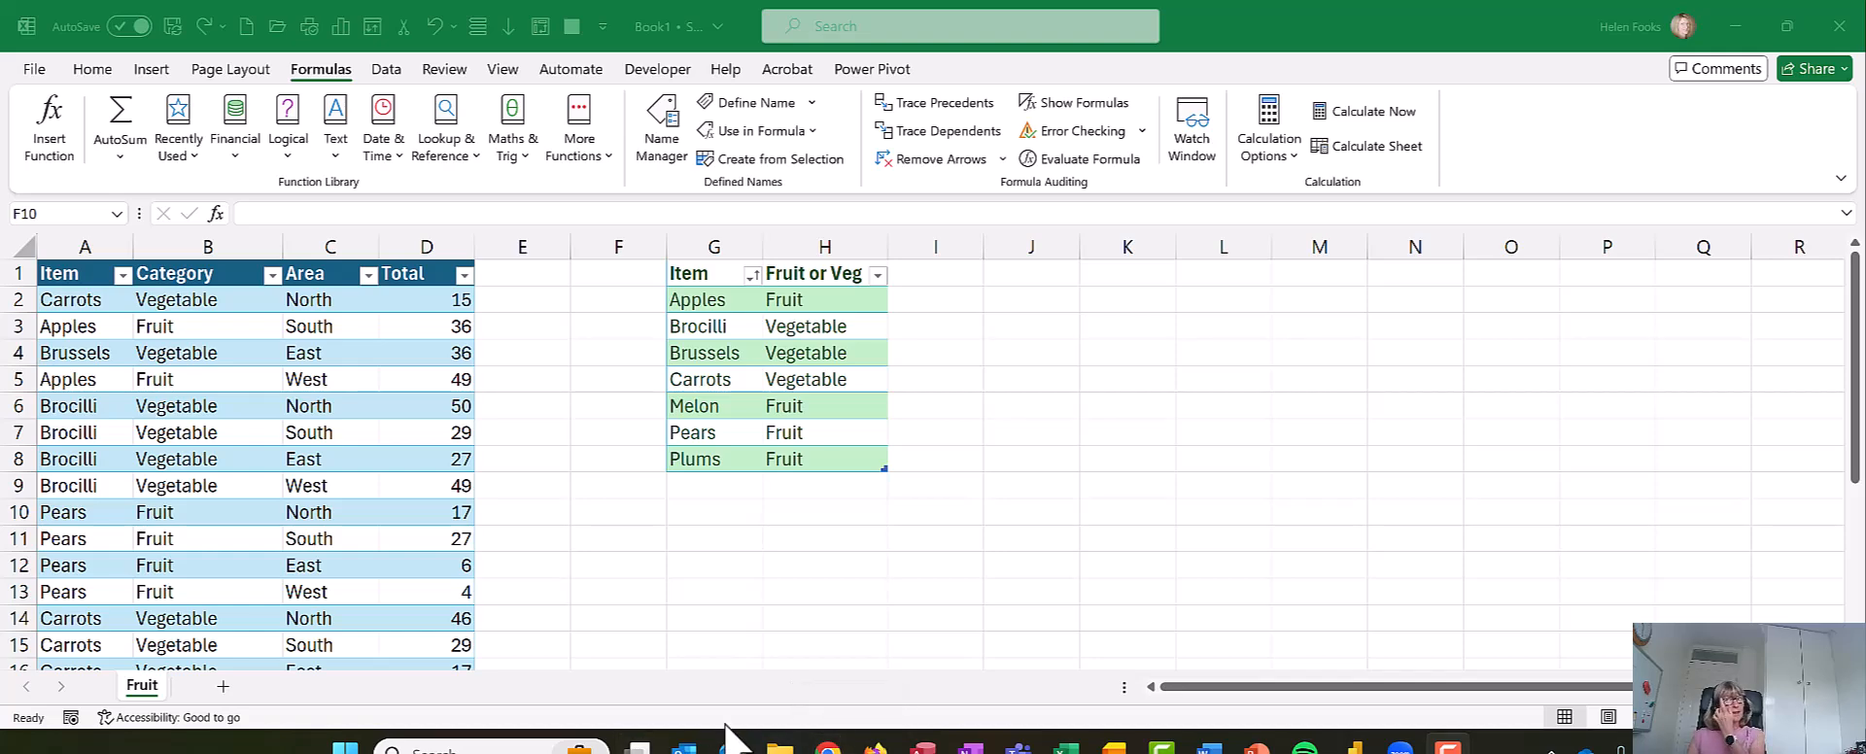
click(619, 511)
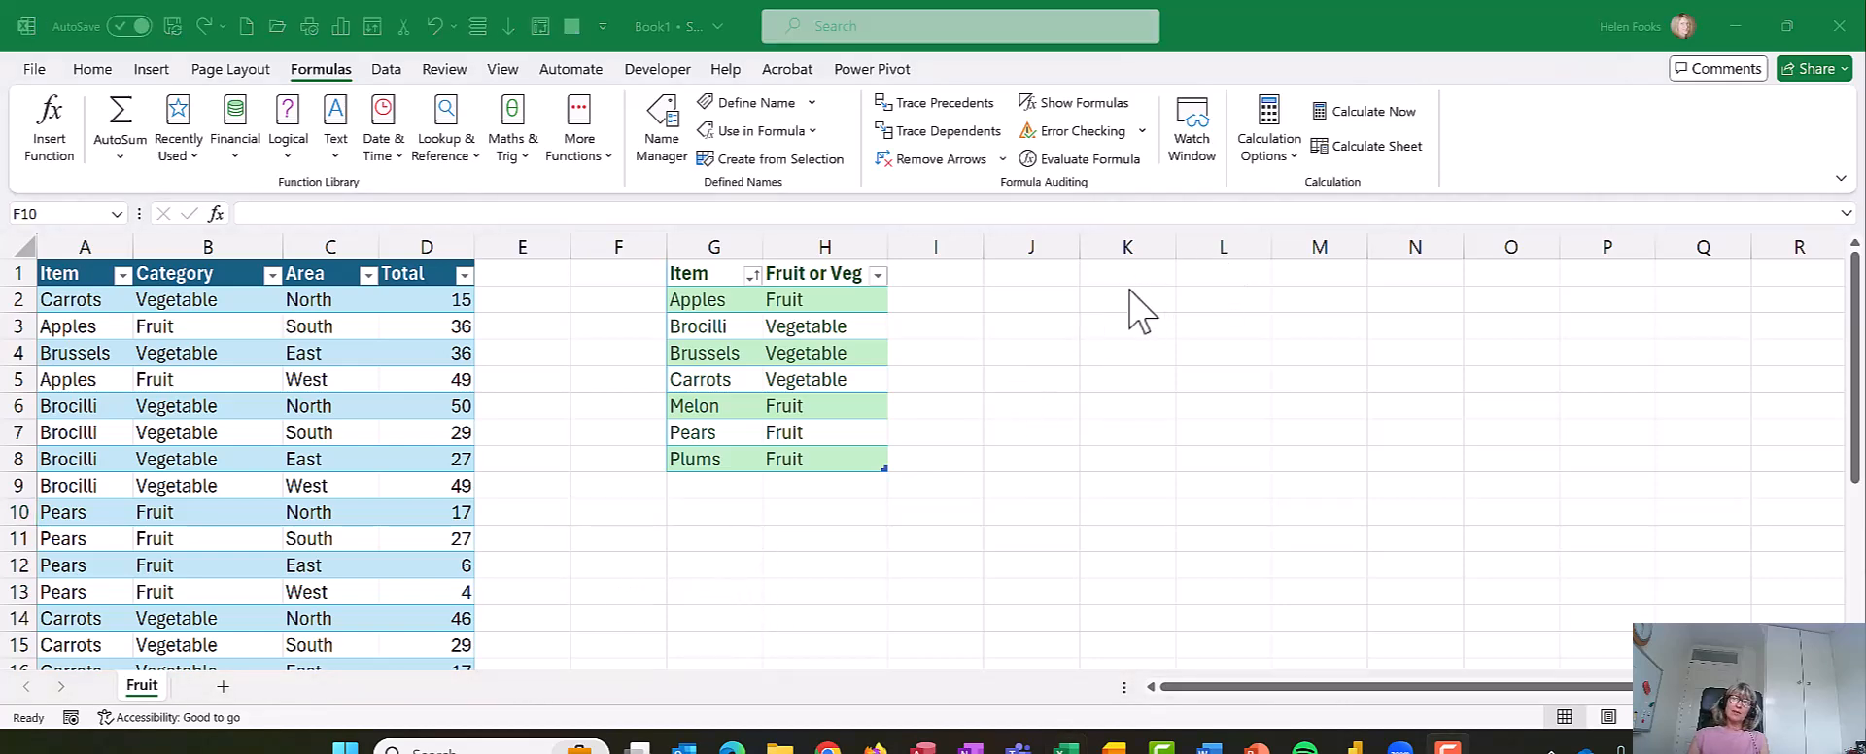
mouse_move(1462, 553)
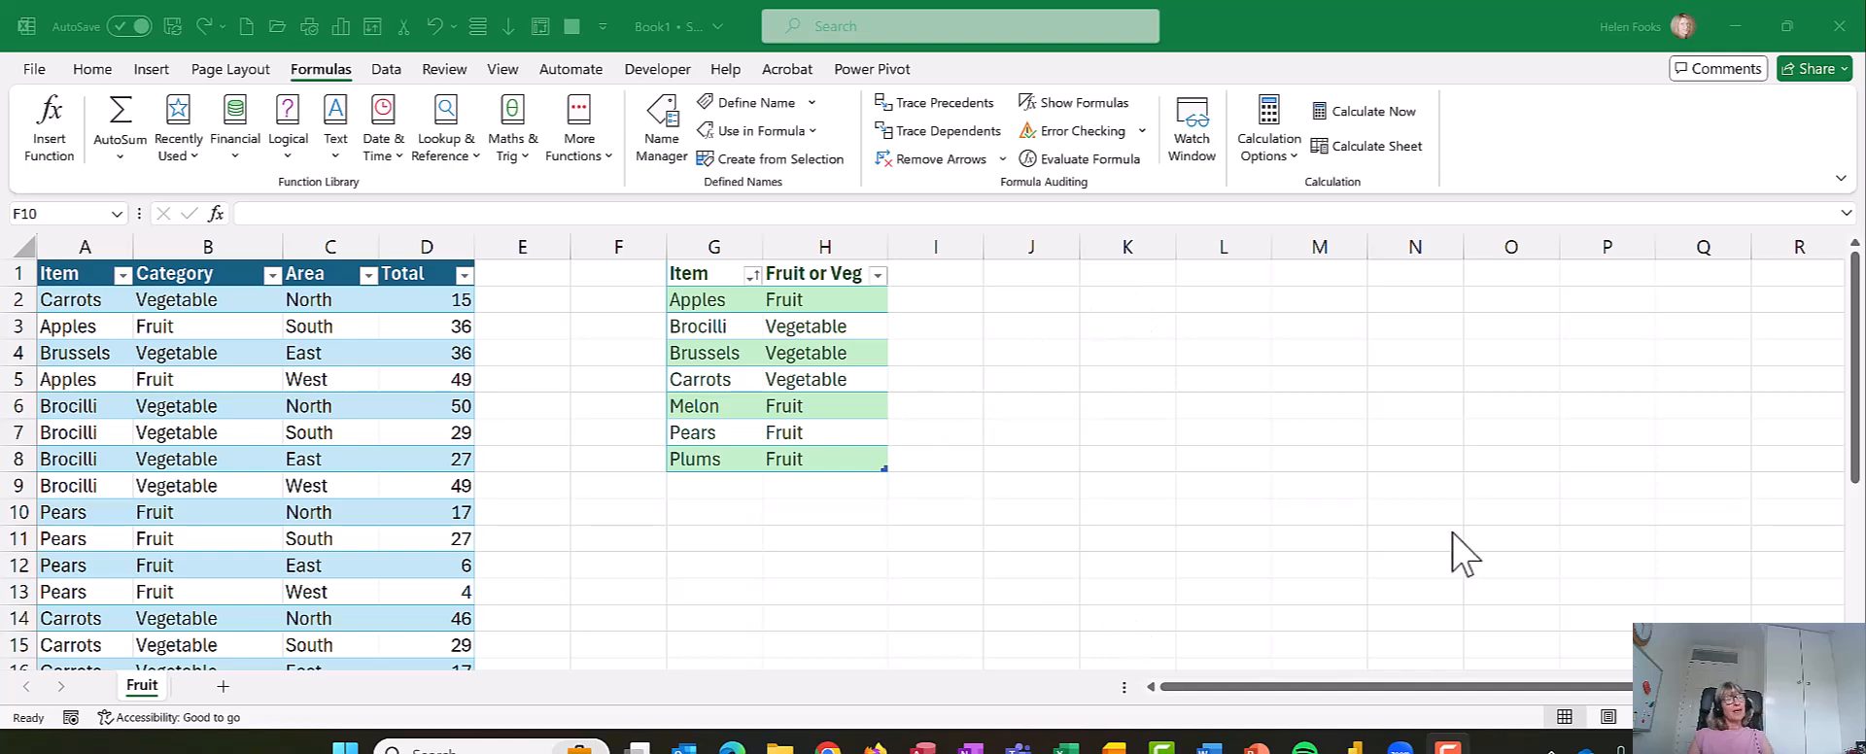
mouse_move(1453, 439)
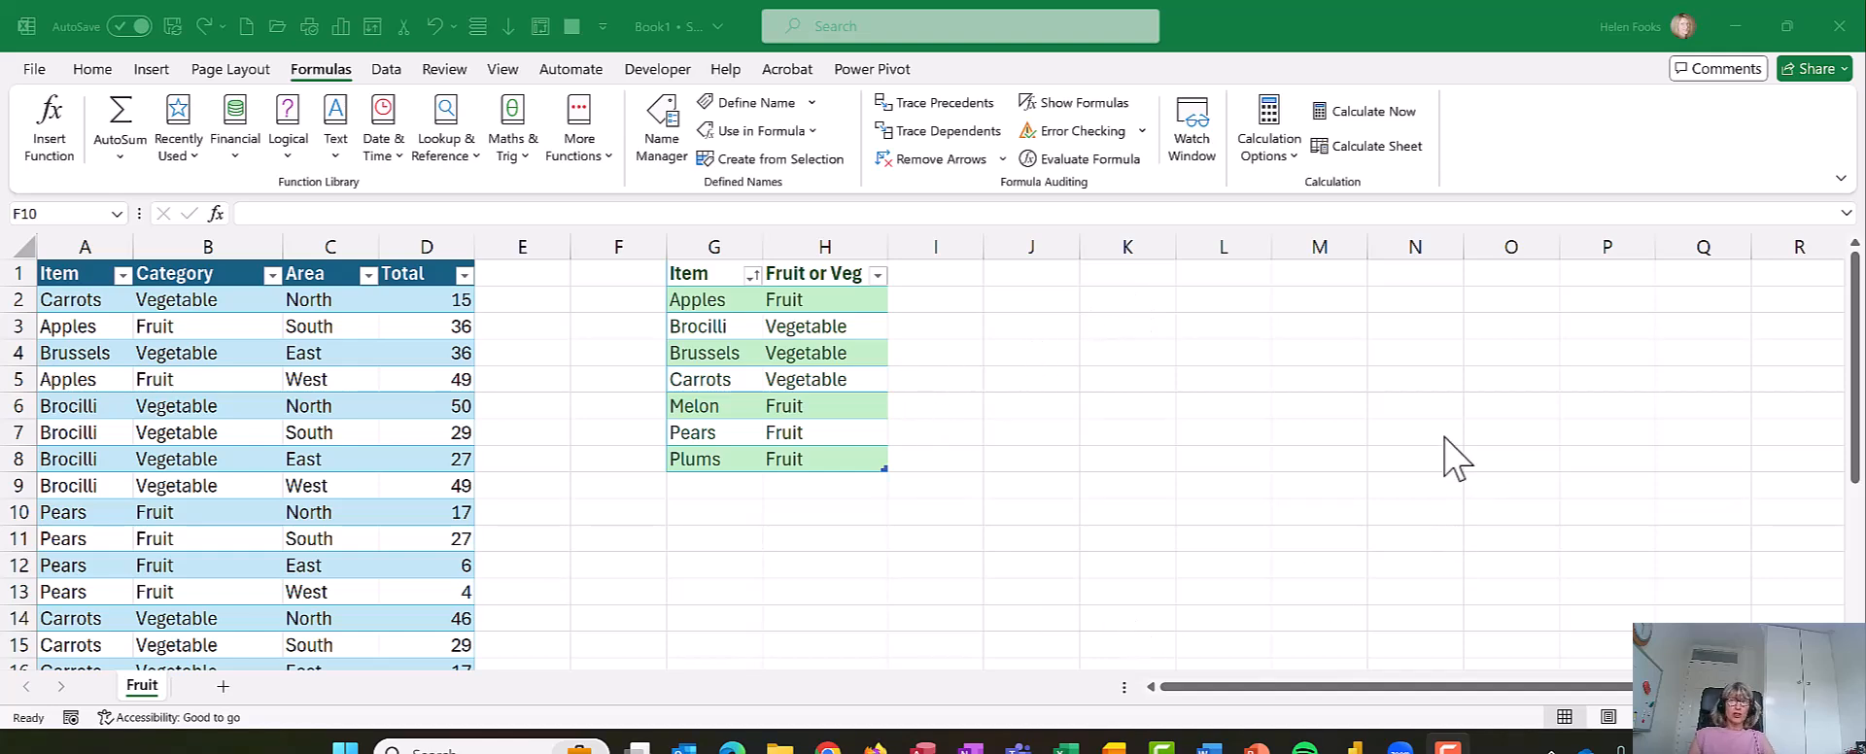
mouse_move(1540, 361)
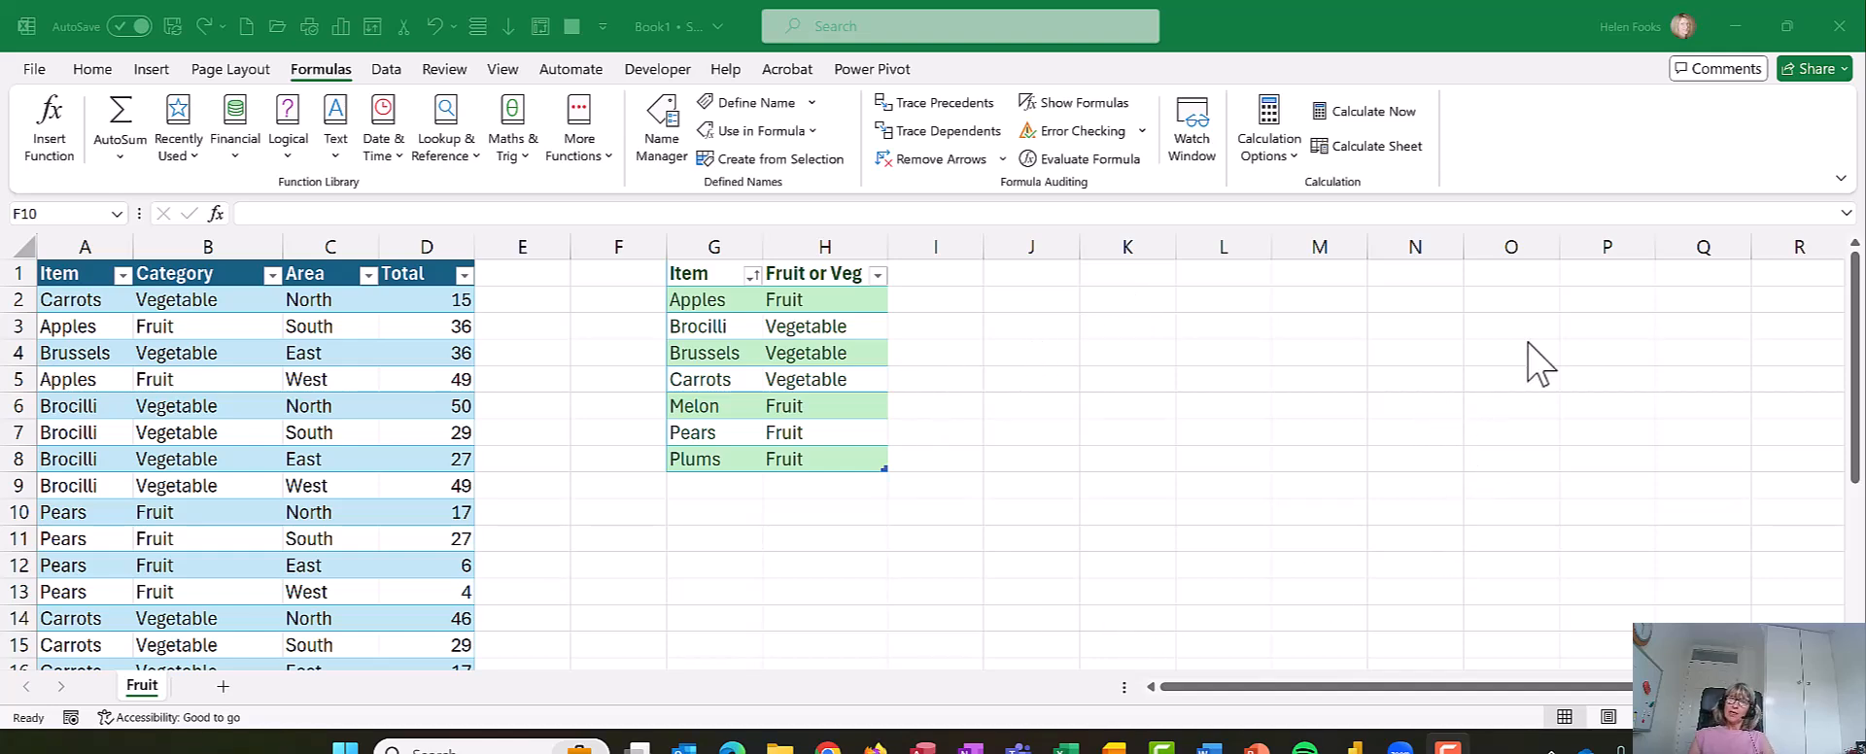